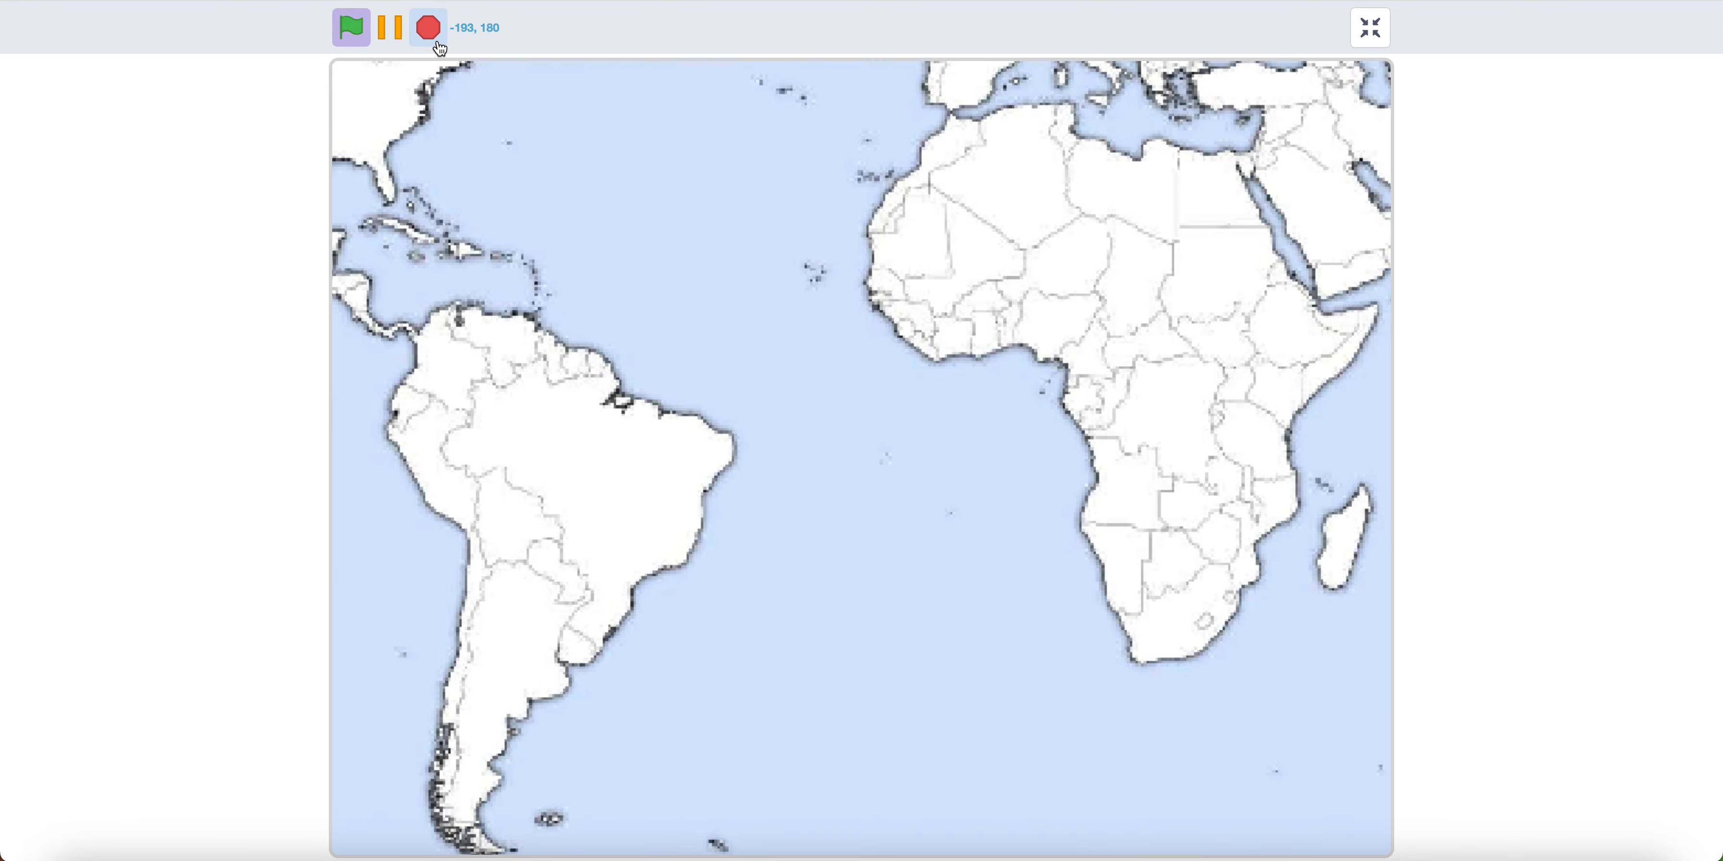
Step: Leave the full-screen stage view to return to the editor
{"action": "left_click", "coordinate": [1368, 28]}
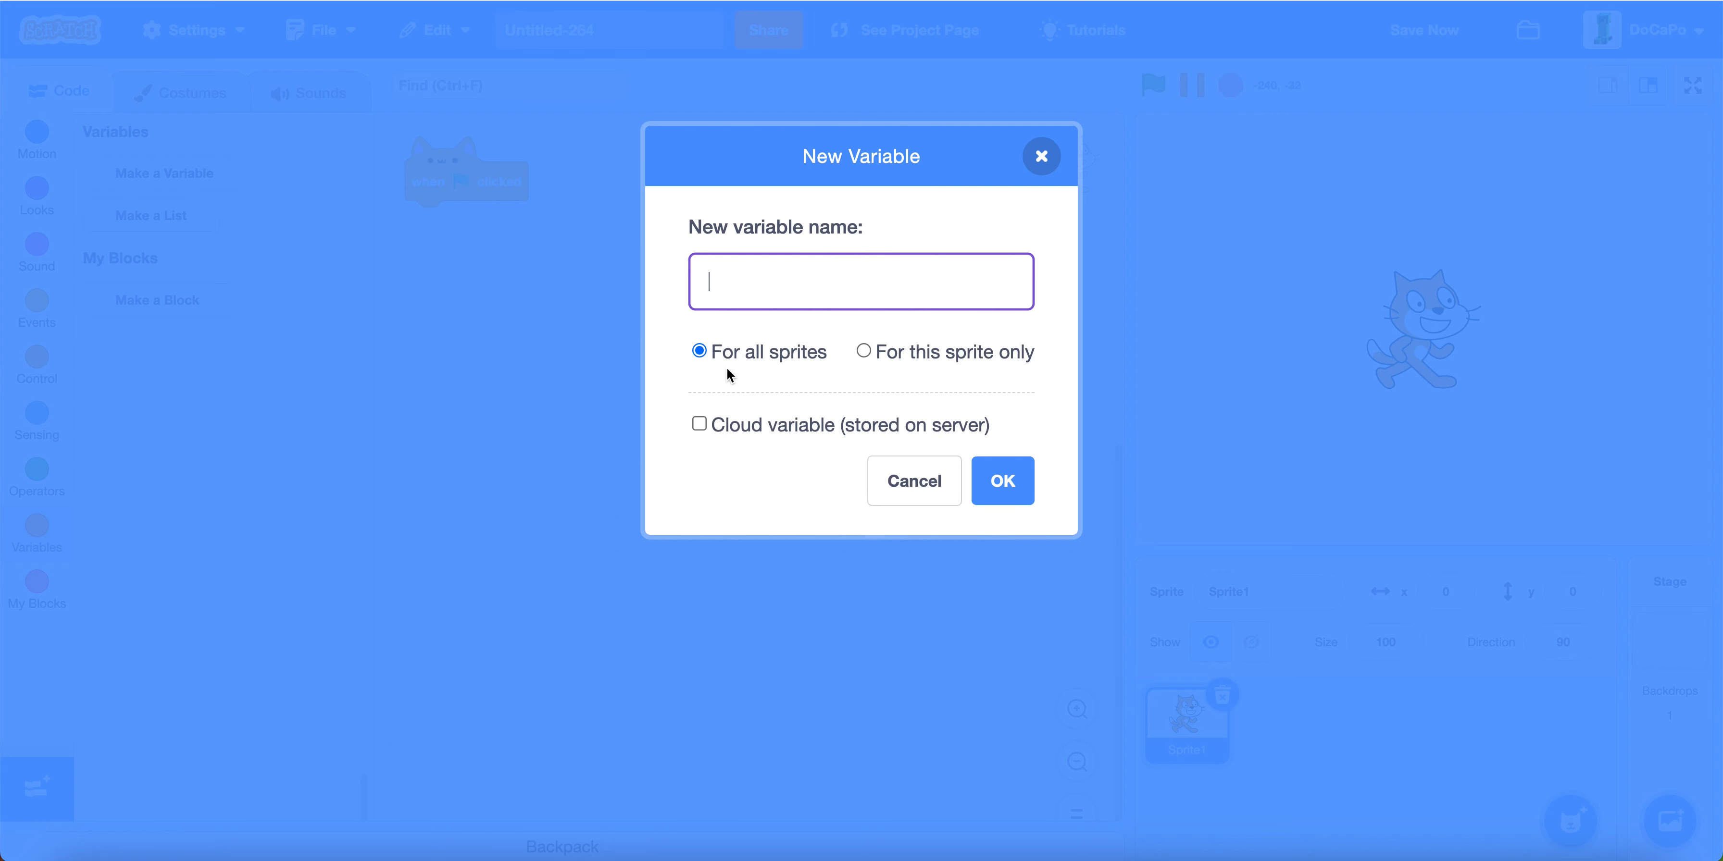
Step: Create the xOffset and yOffset variables for all sprites
{"action": "left_click", "coordinate": [863, 352]}
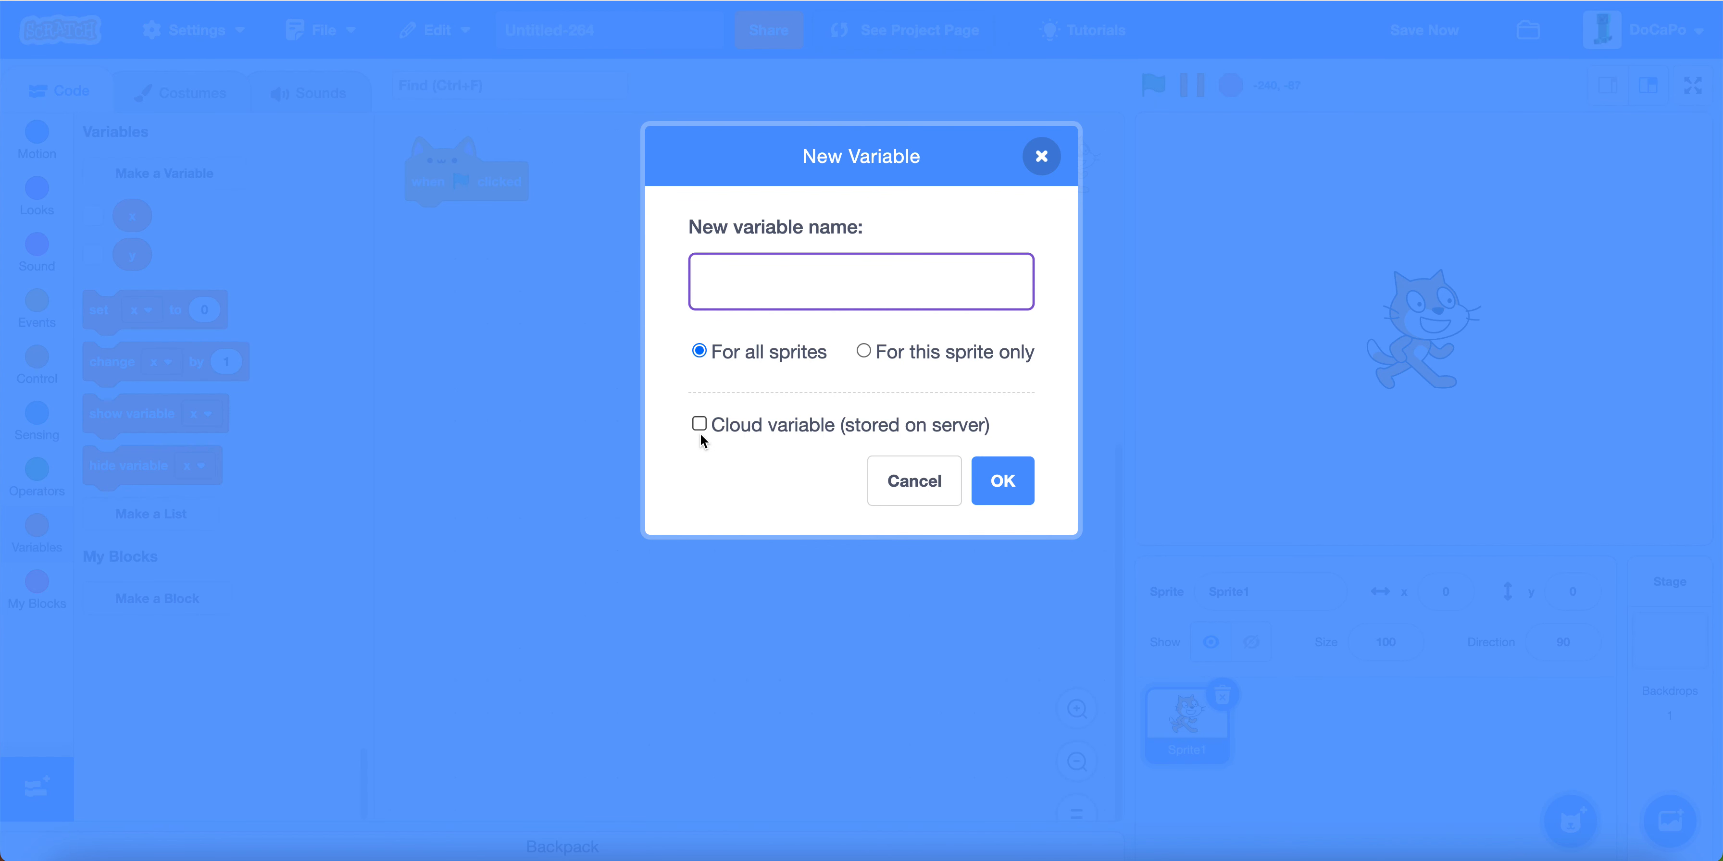
{"action": "type", "text": "xOffset"}
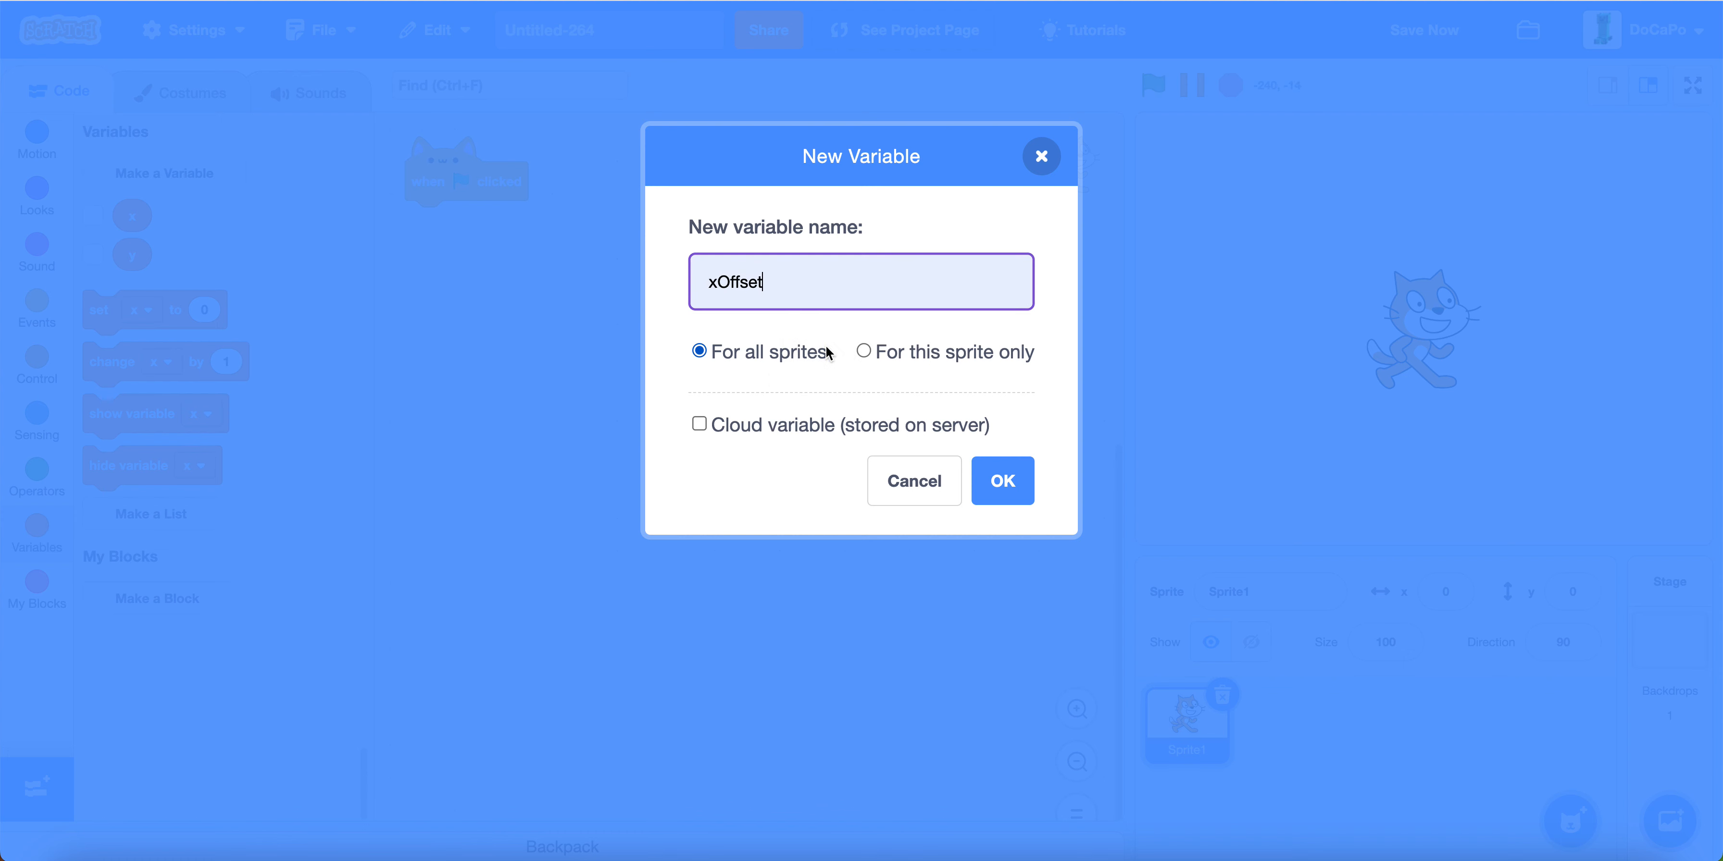
{"action": "left_click", "coordinate": [1001, 482]}
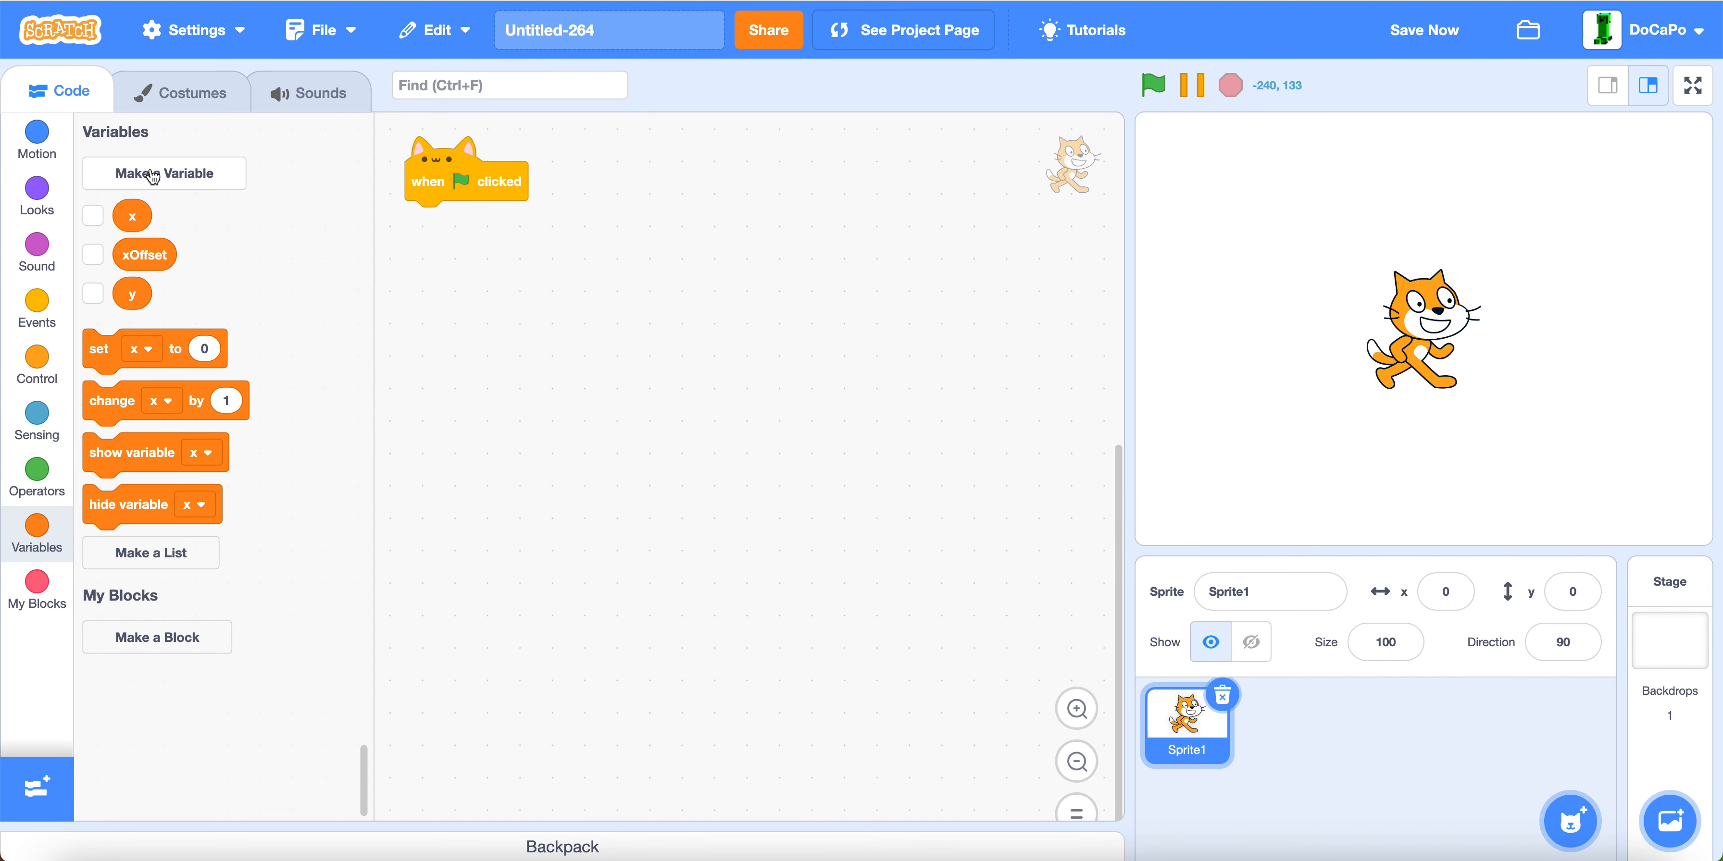
{"action": "left_click", "coordinate": [163, 172]}
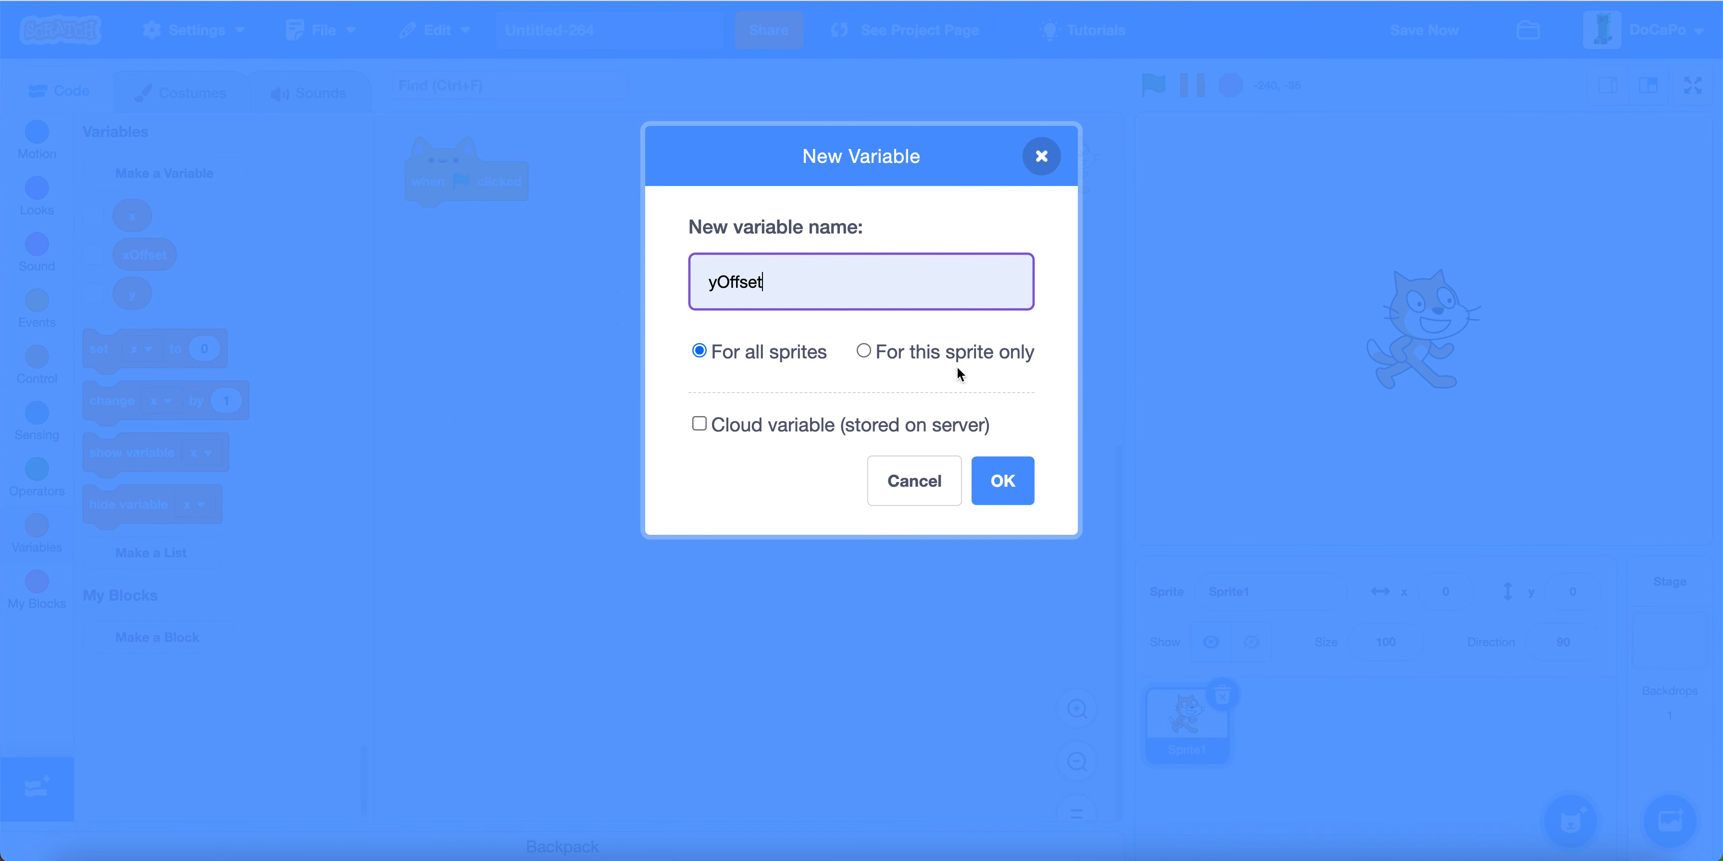
{"action": "left_click", "coordinate": [1000, 481]}
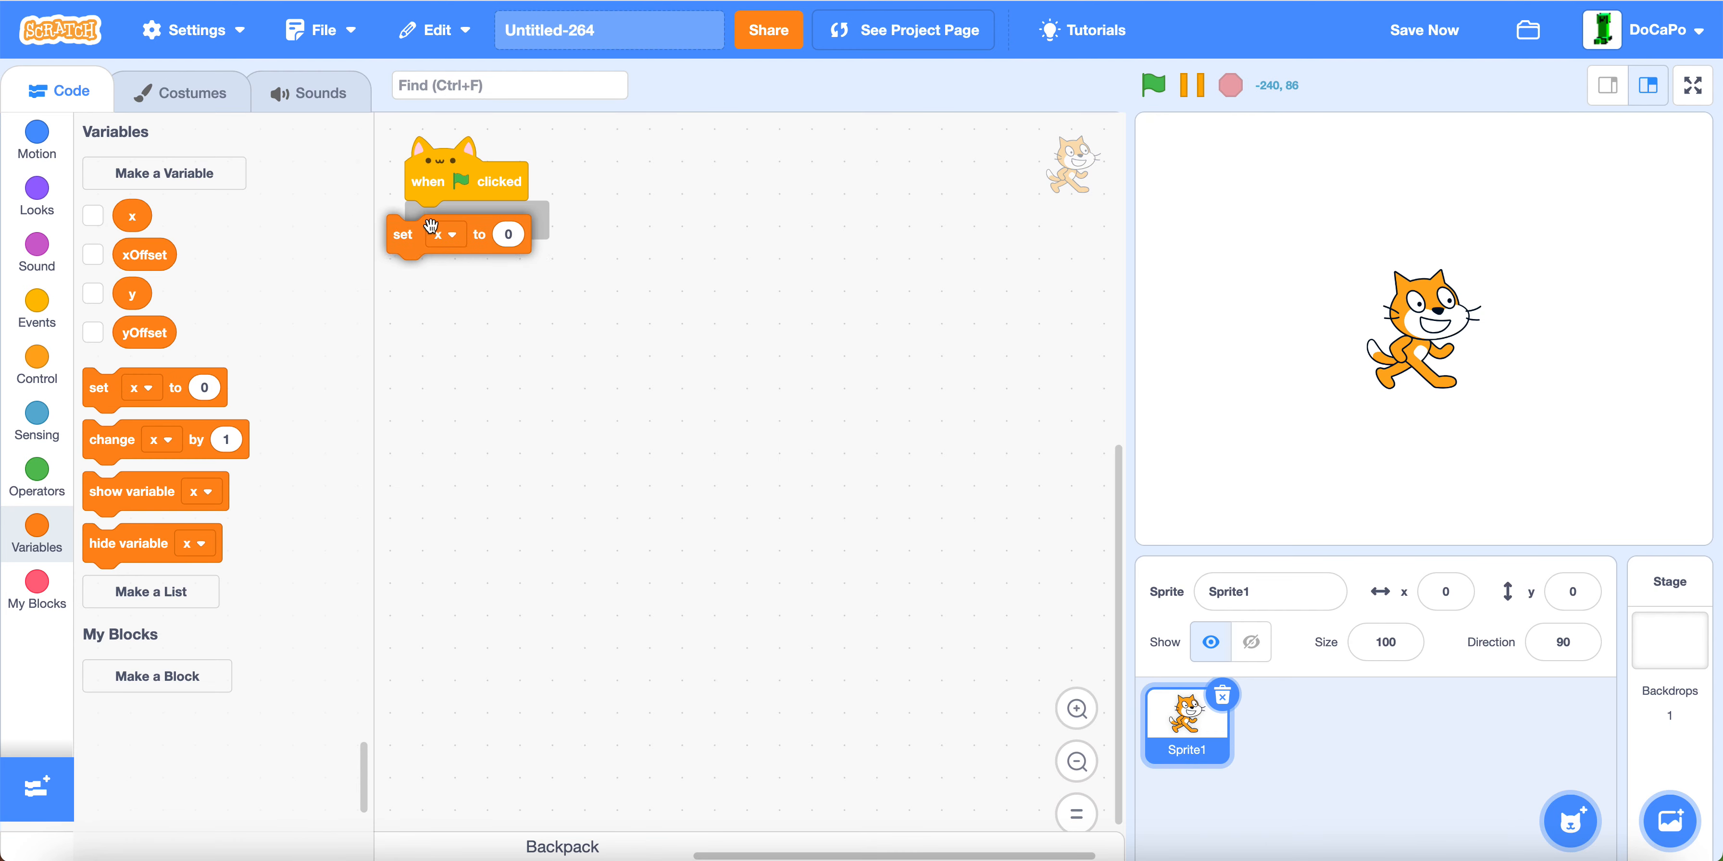
Step: Make the second set block change y and add go to x:0 y:0 to the script
{"action": "left_click", "coordinate": [461, 259]}
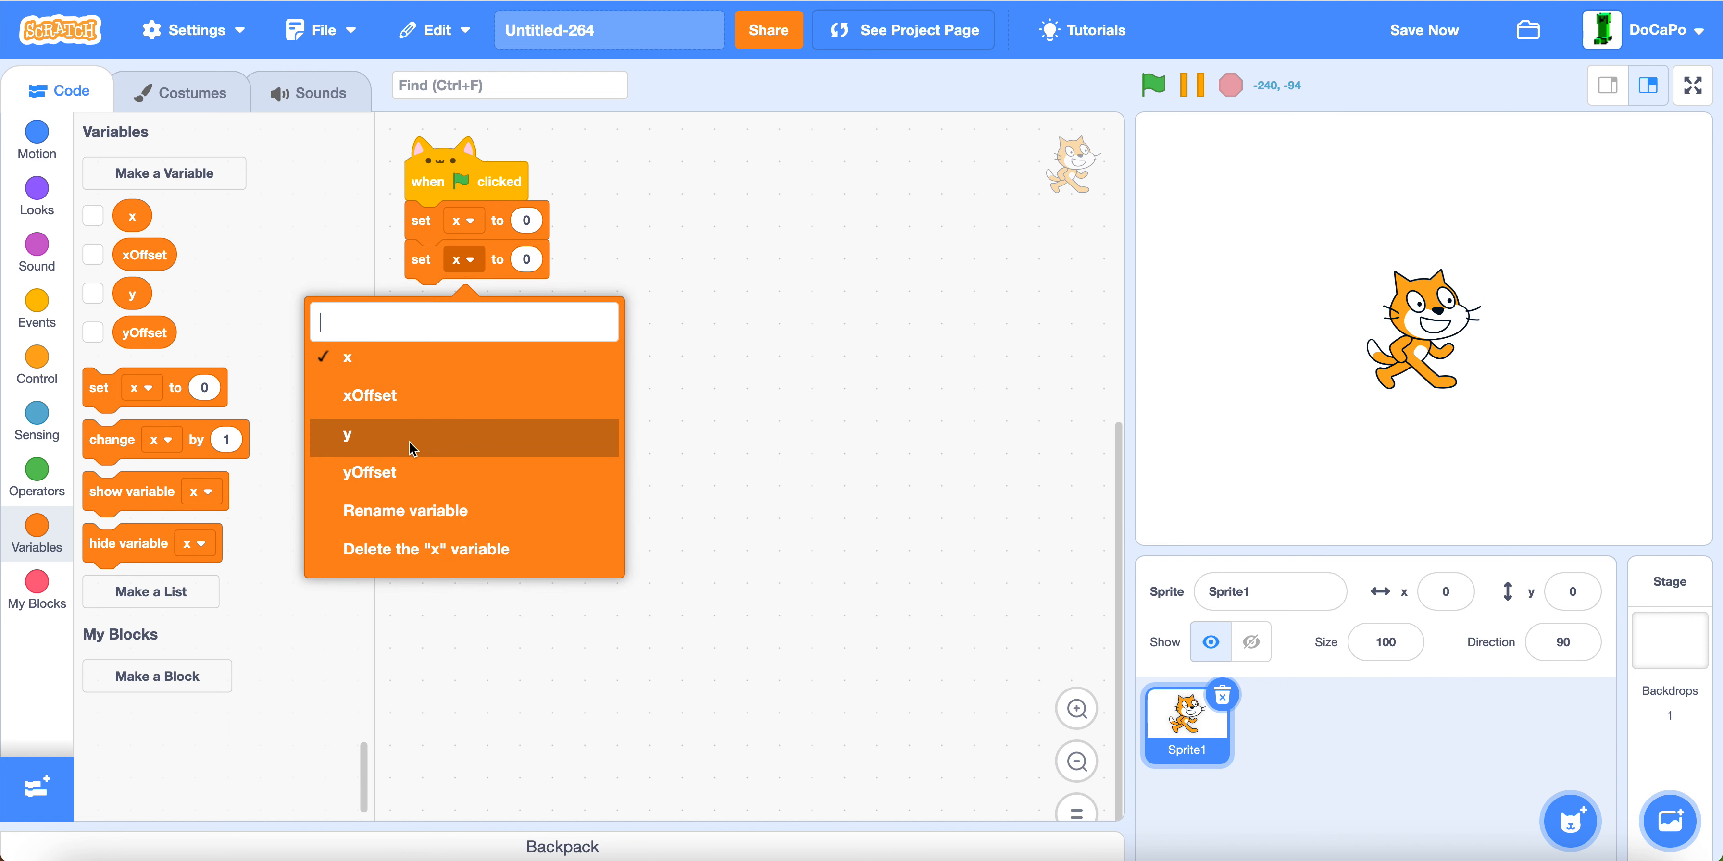
{"action": "left_click", "coordinate": [346, 435]}
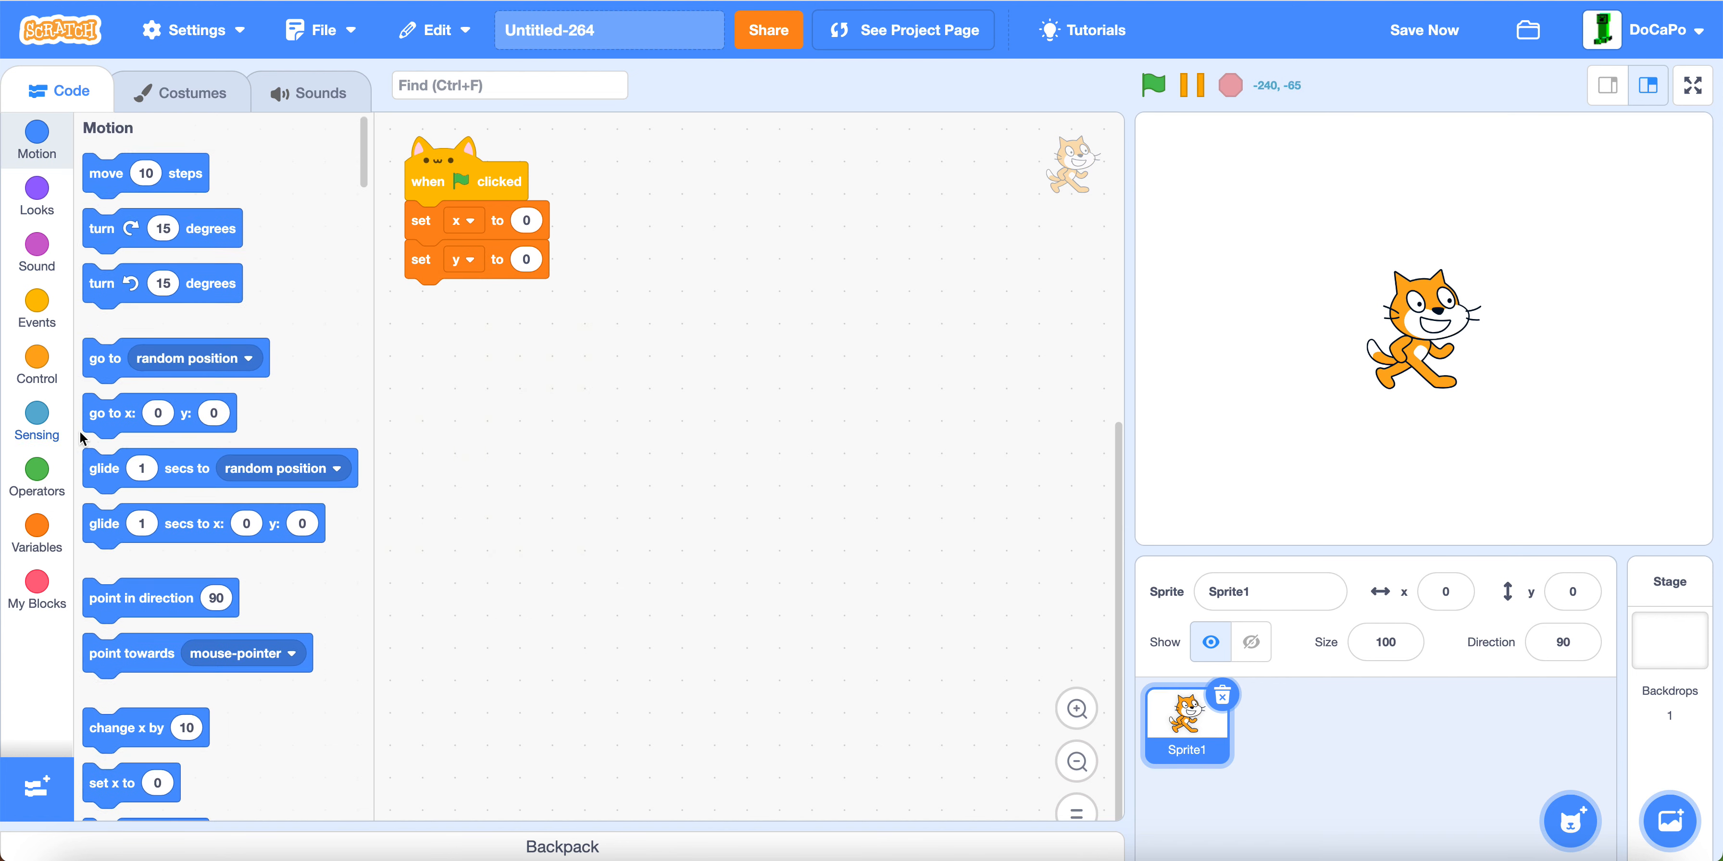
{"action": "left_click_drag", "start_coordinate": [160, 413], "coordinate": [479, 298]}
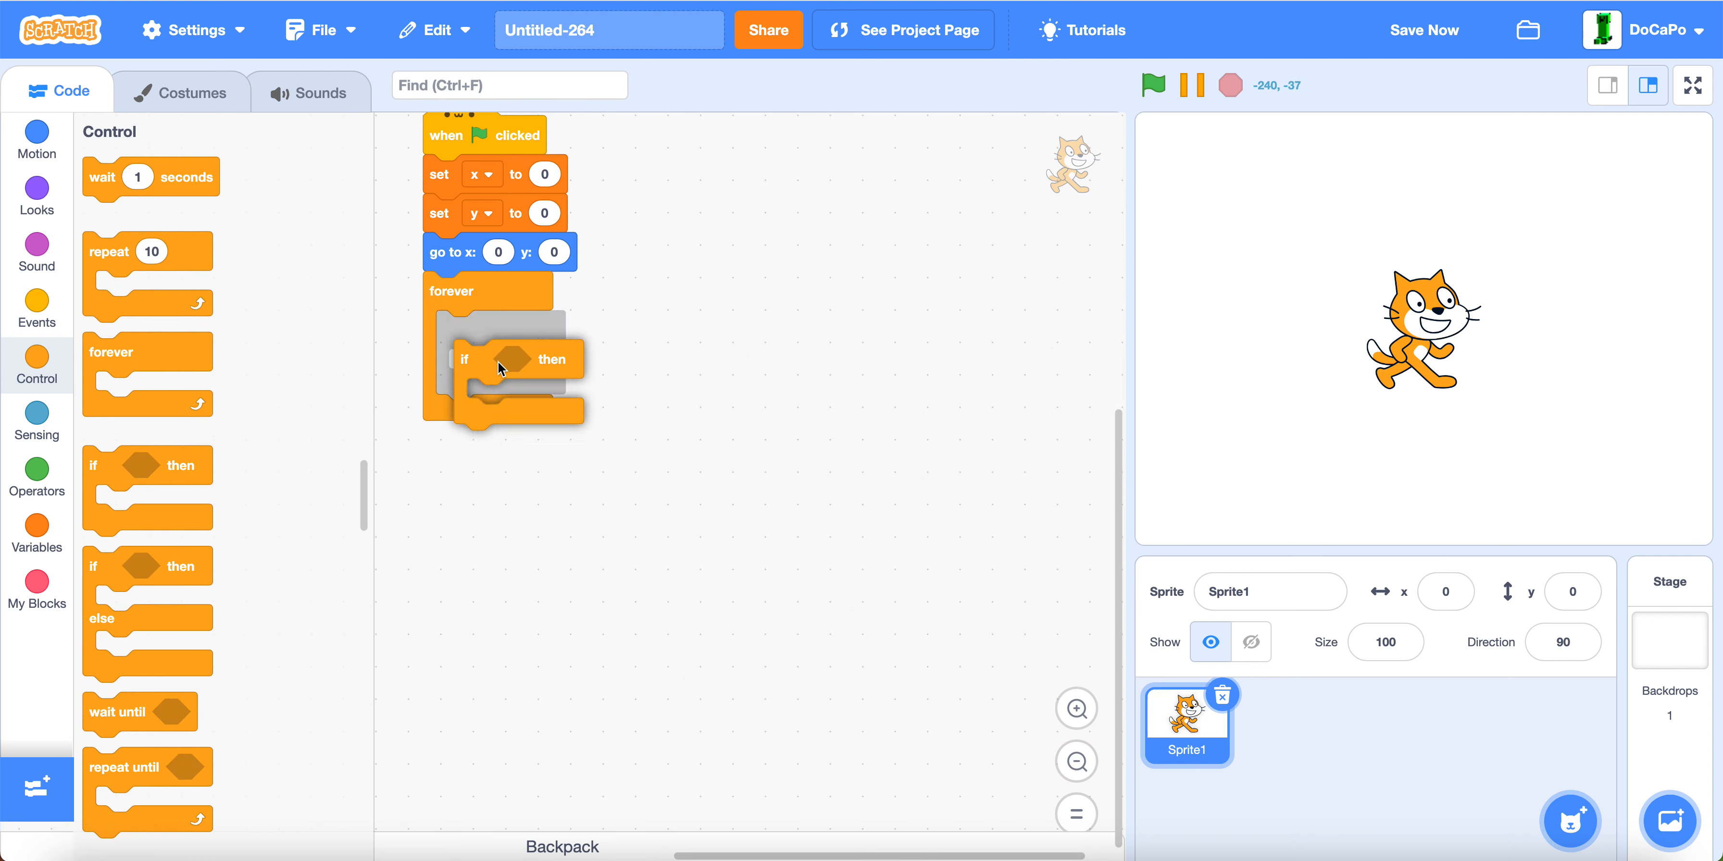
Step: Give the forever loop an if condition of not mouse down?
{"action": "left_click", "coordinate": [37, 421]}
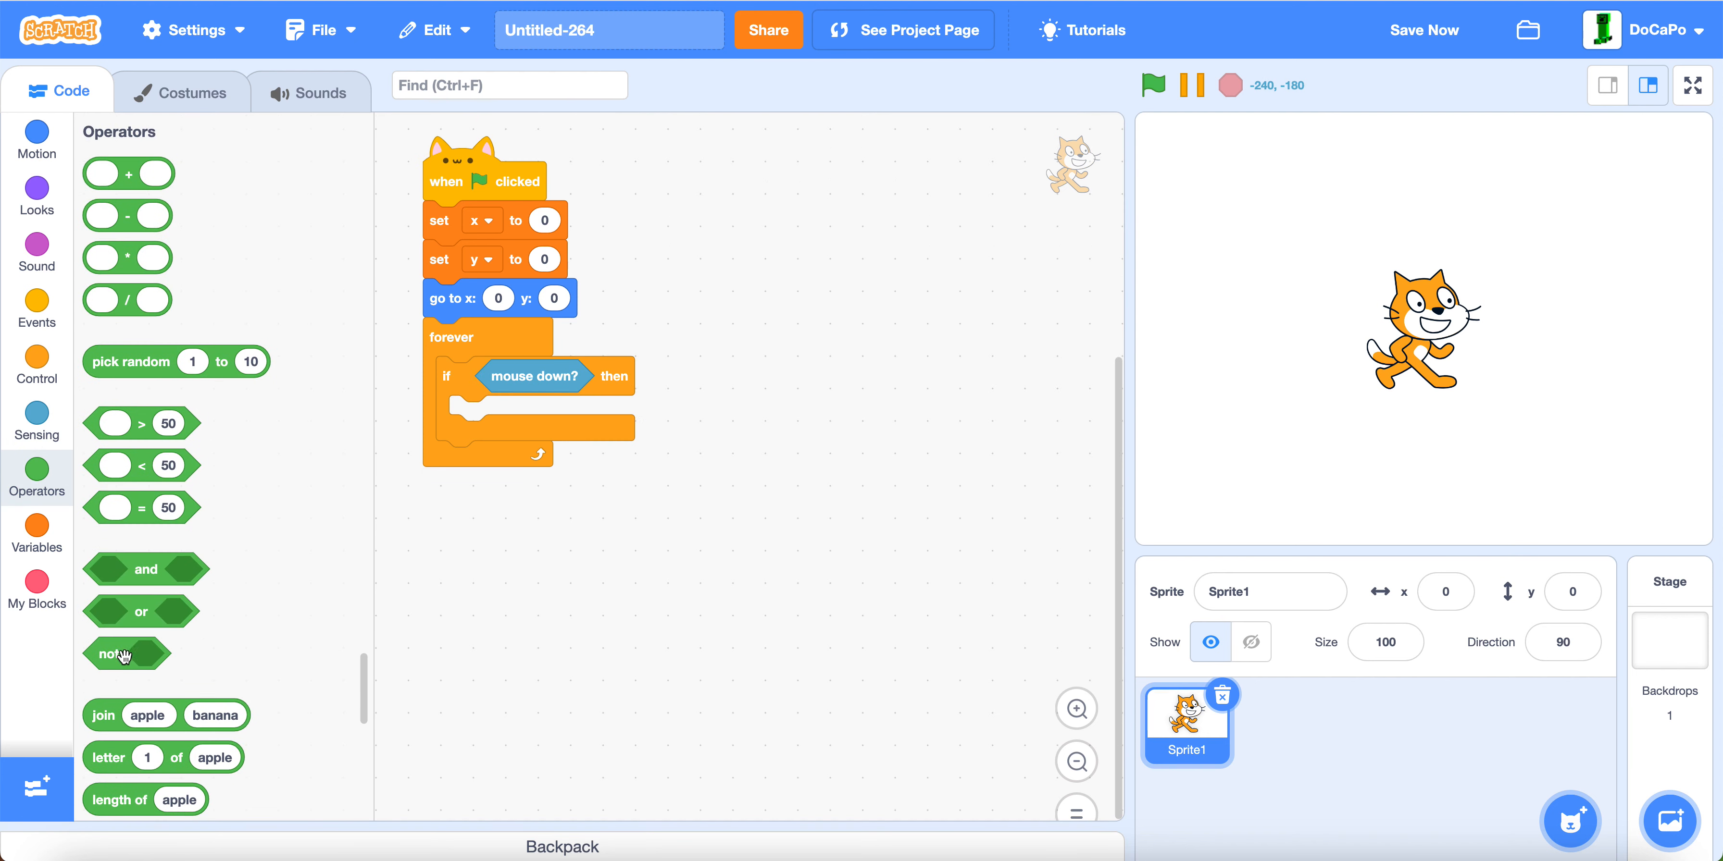
{"action": "left_click_drag", "start_coordinate": [125, 654], "coordinate": [501, 379]}
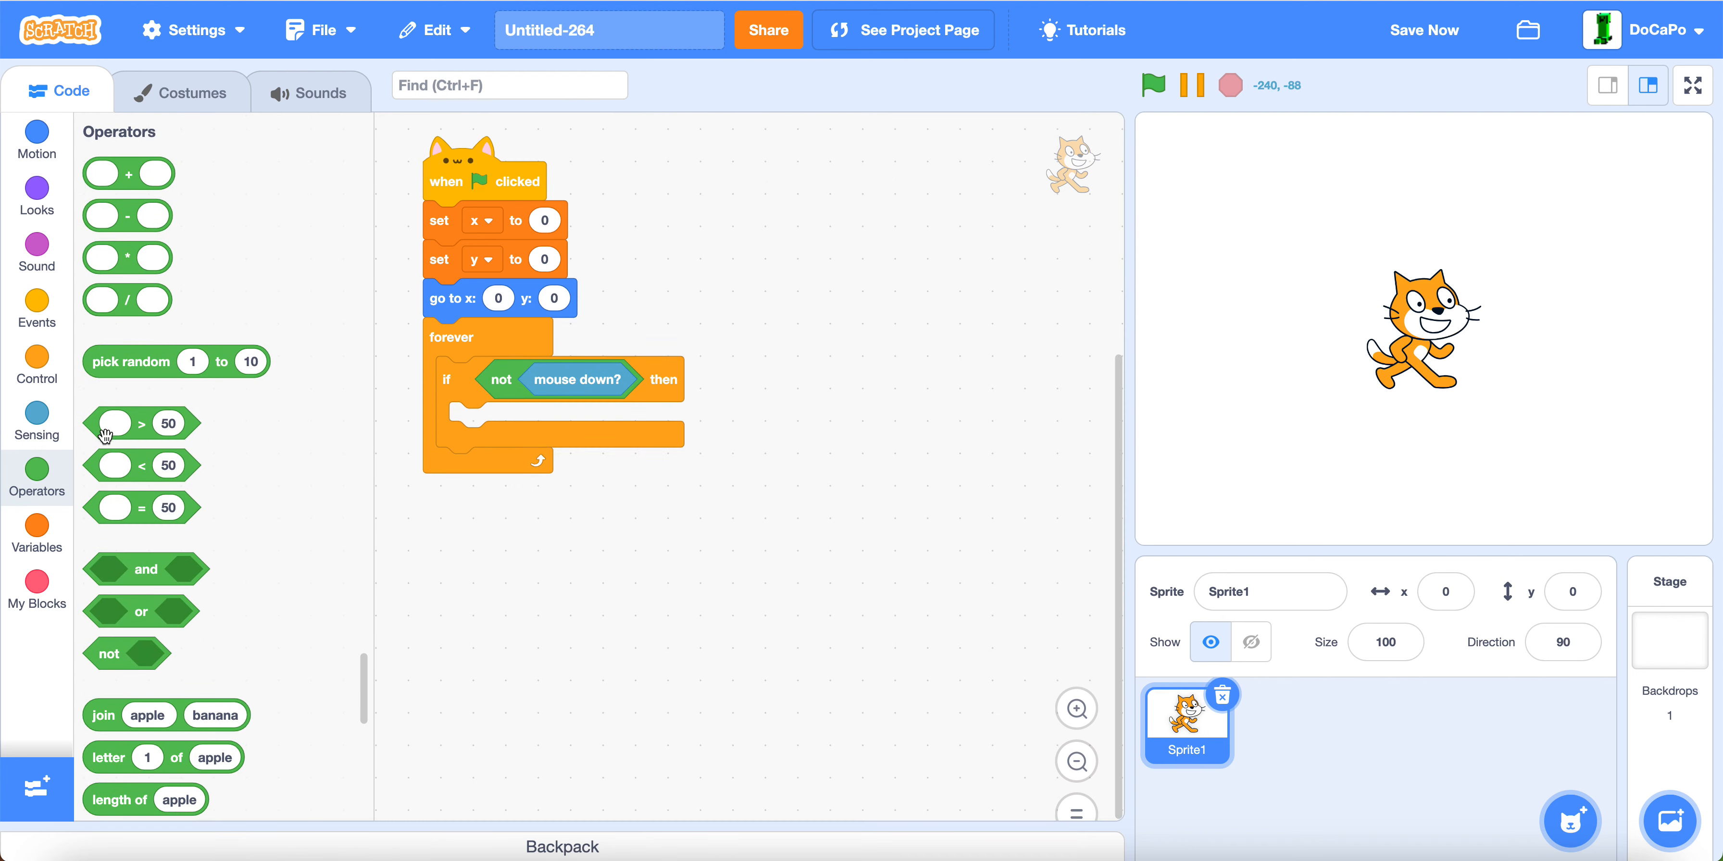
{"action": "left_click", "coordinate": [37, 528]}
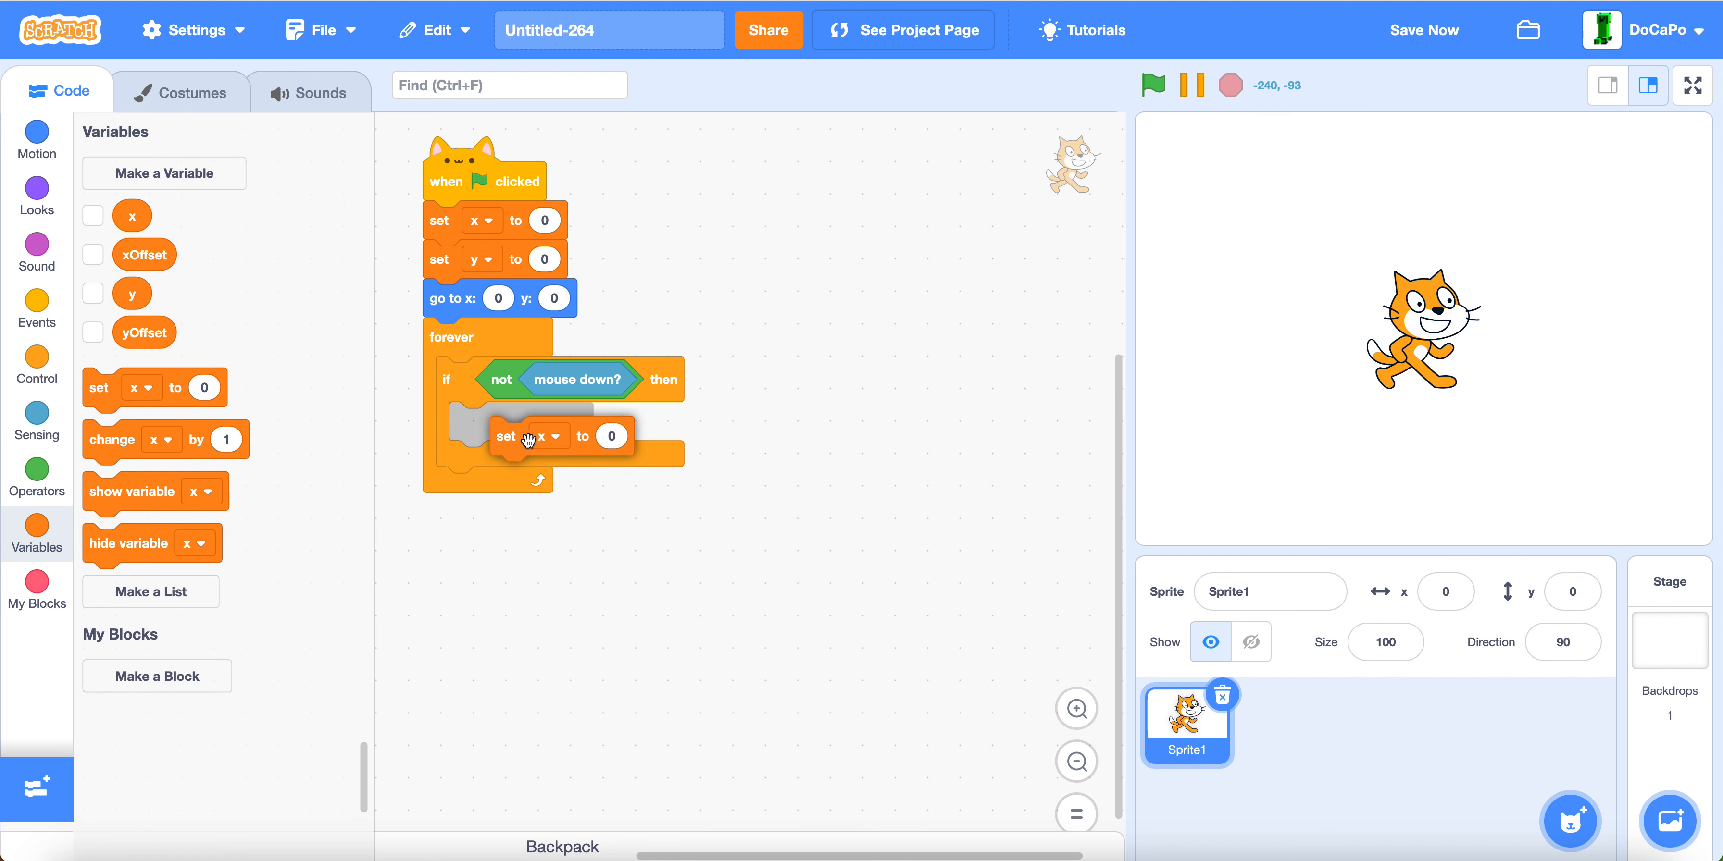
Step: Set xOffset to x position minus mouse x inside the if check
{"action": "left_click", "coordinate": [552, 437]}
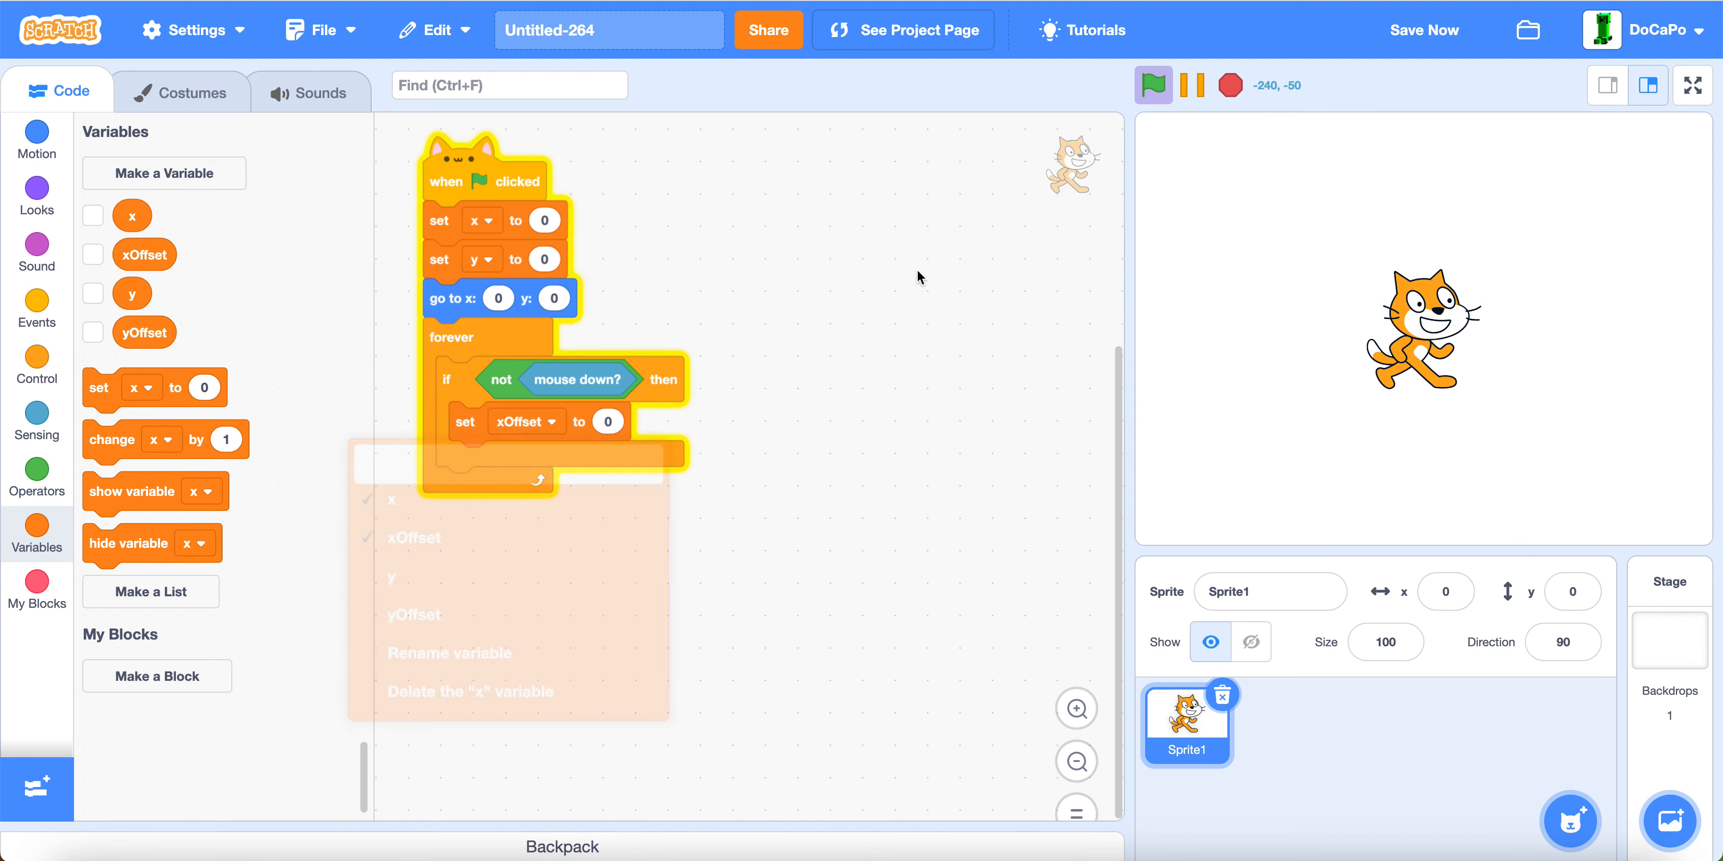
{"action": "left_click", "coordinate": [36, 470]}
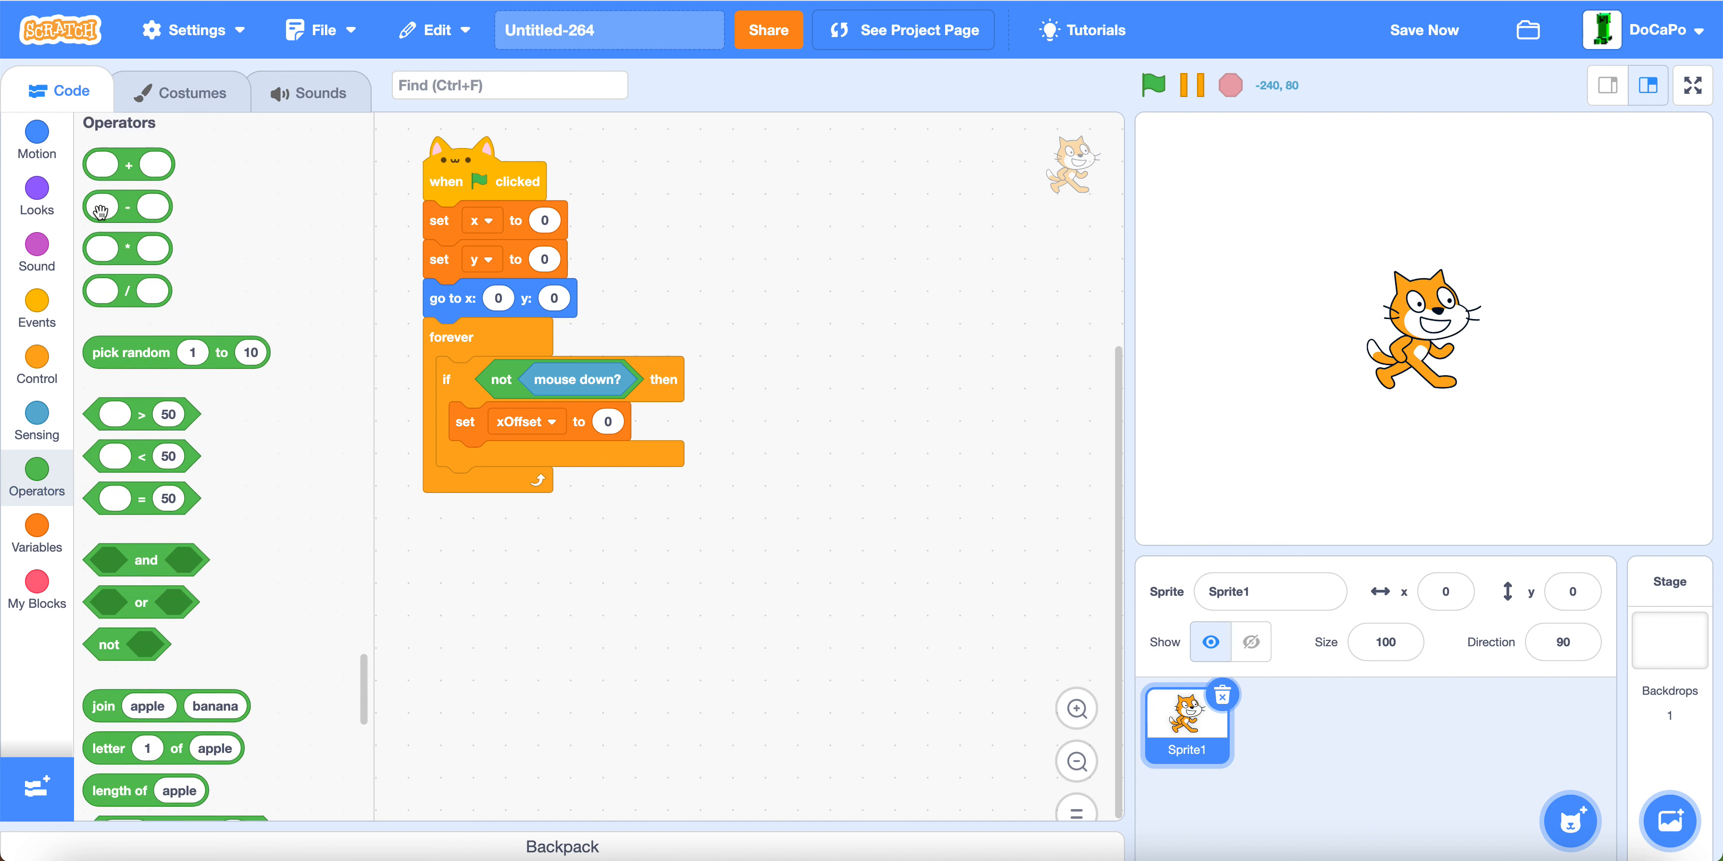
{"action": "left_click", "coordinate": [37, 140]}
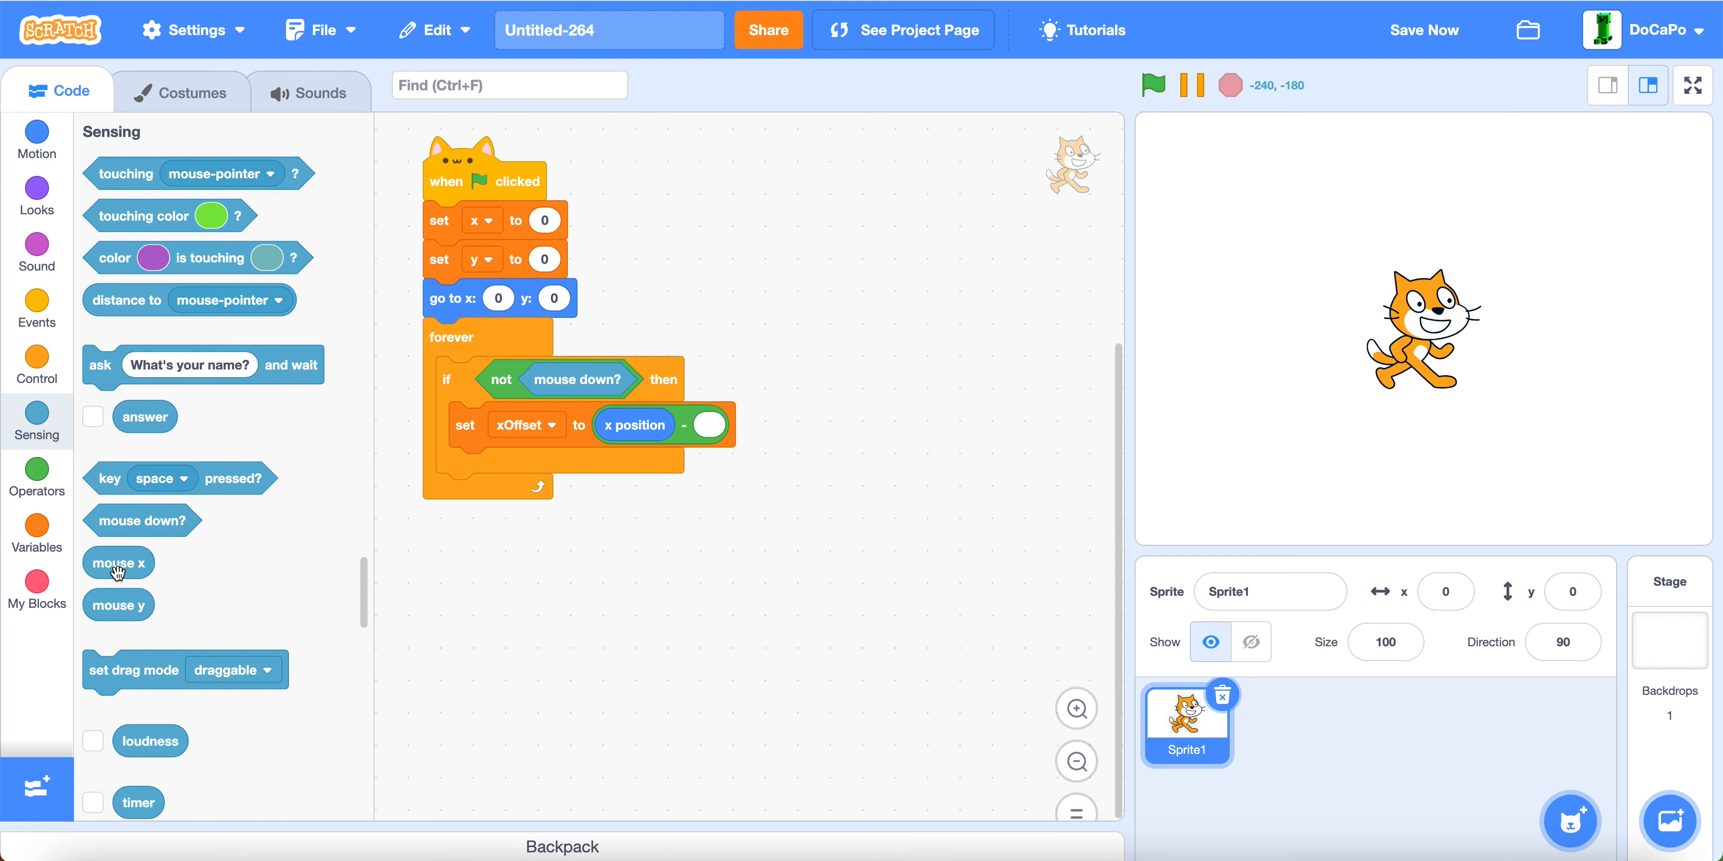
{"action": "left_click_drag", "start_coordinate": [117, 563], "coordinate": [728, 425]}
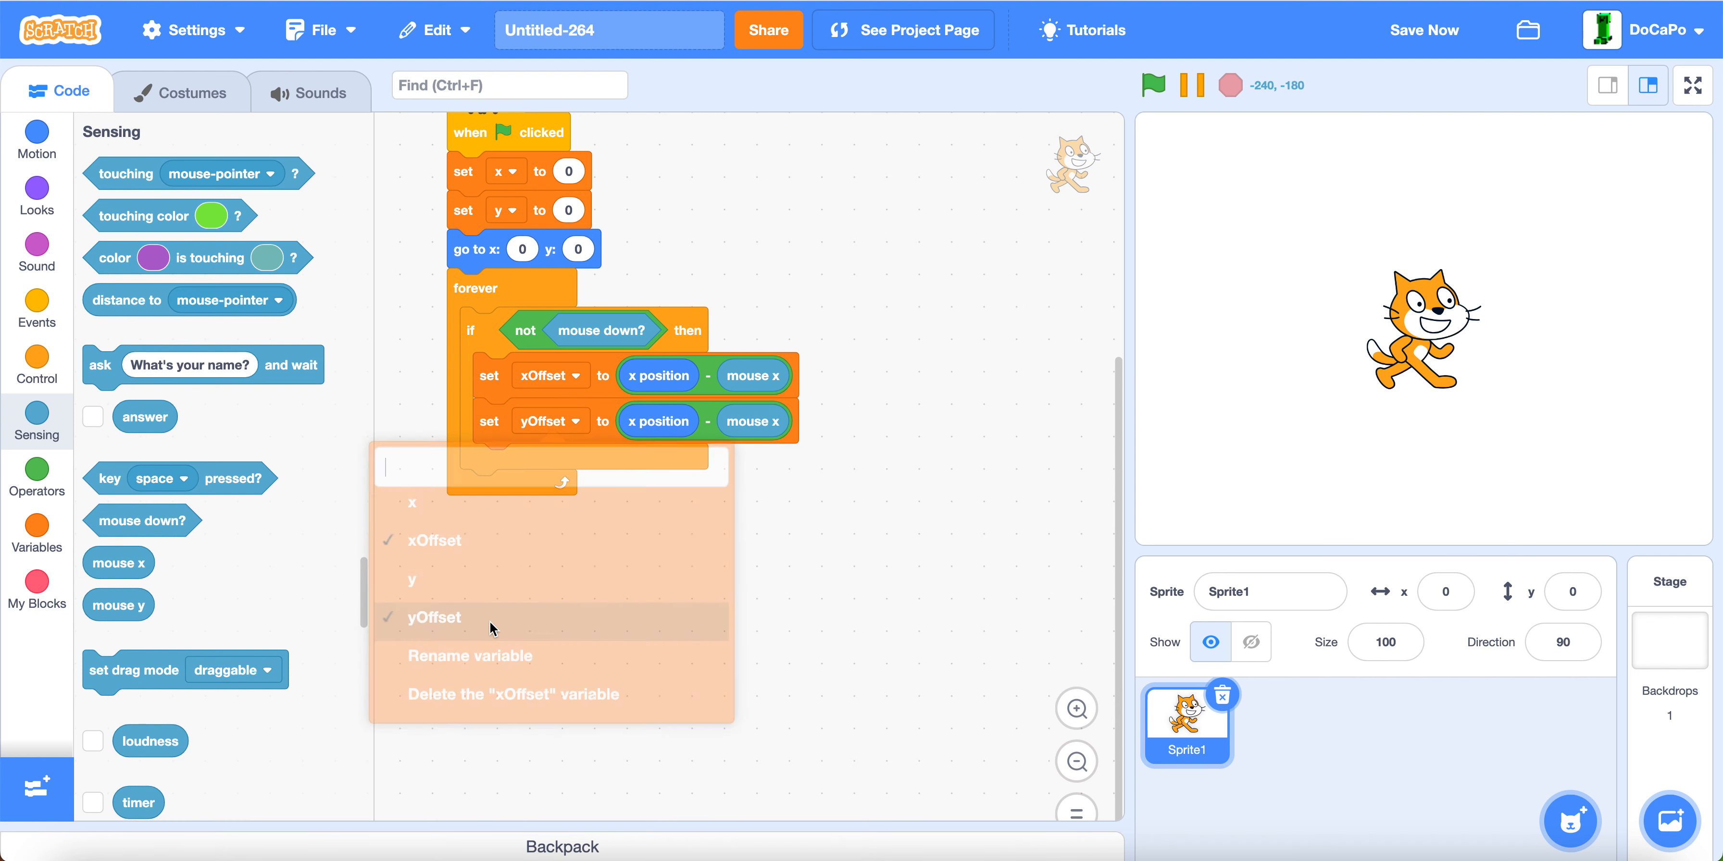
Step: Make the yOffset line subtract mouse y from y position
{"action": "right_click", "coordinate": [660, 421]}
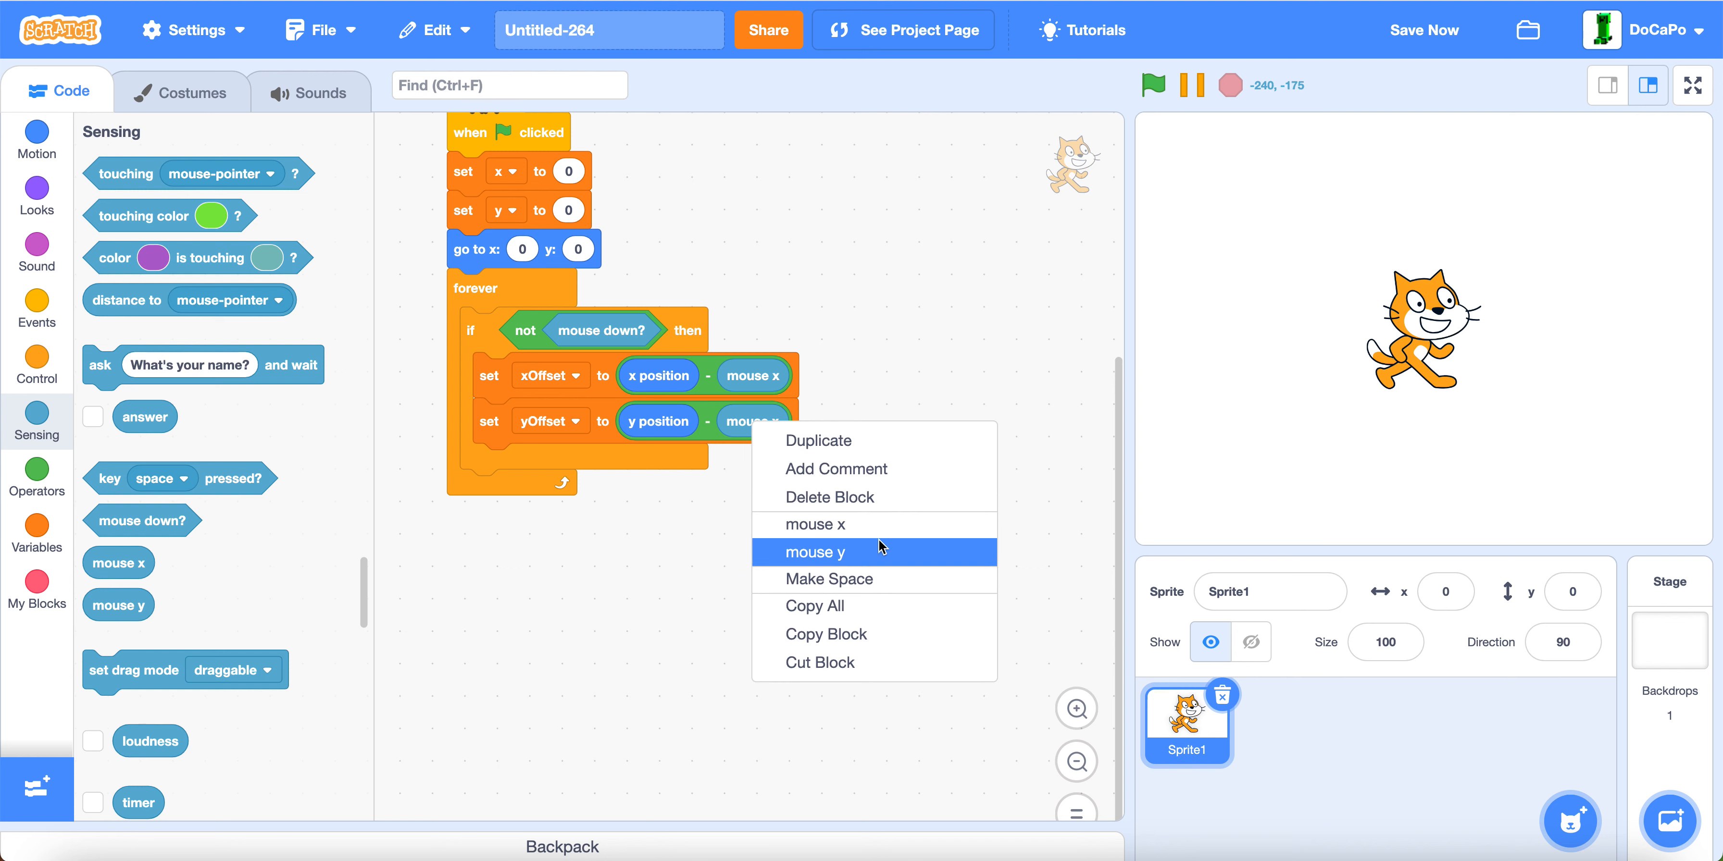
{"action": "left_click", "coordinate": [815, 552]}
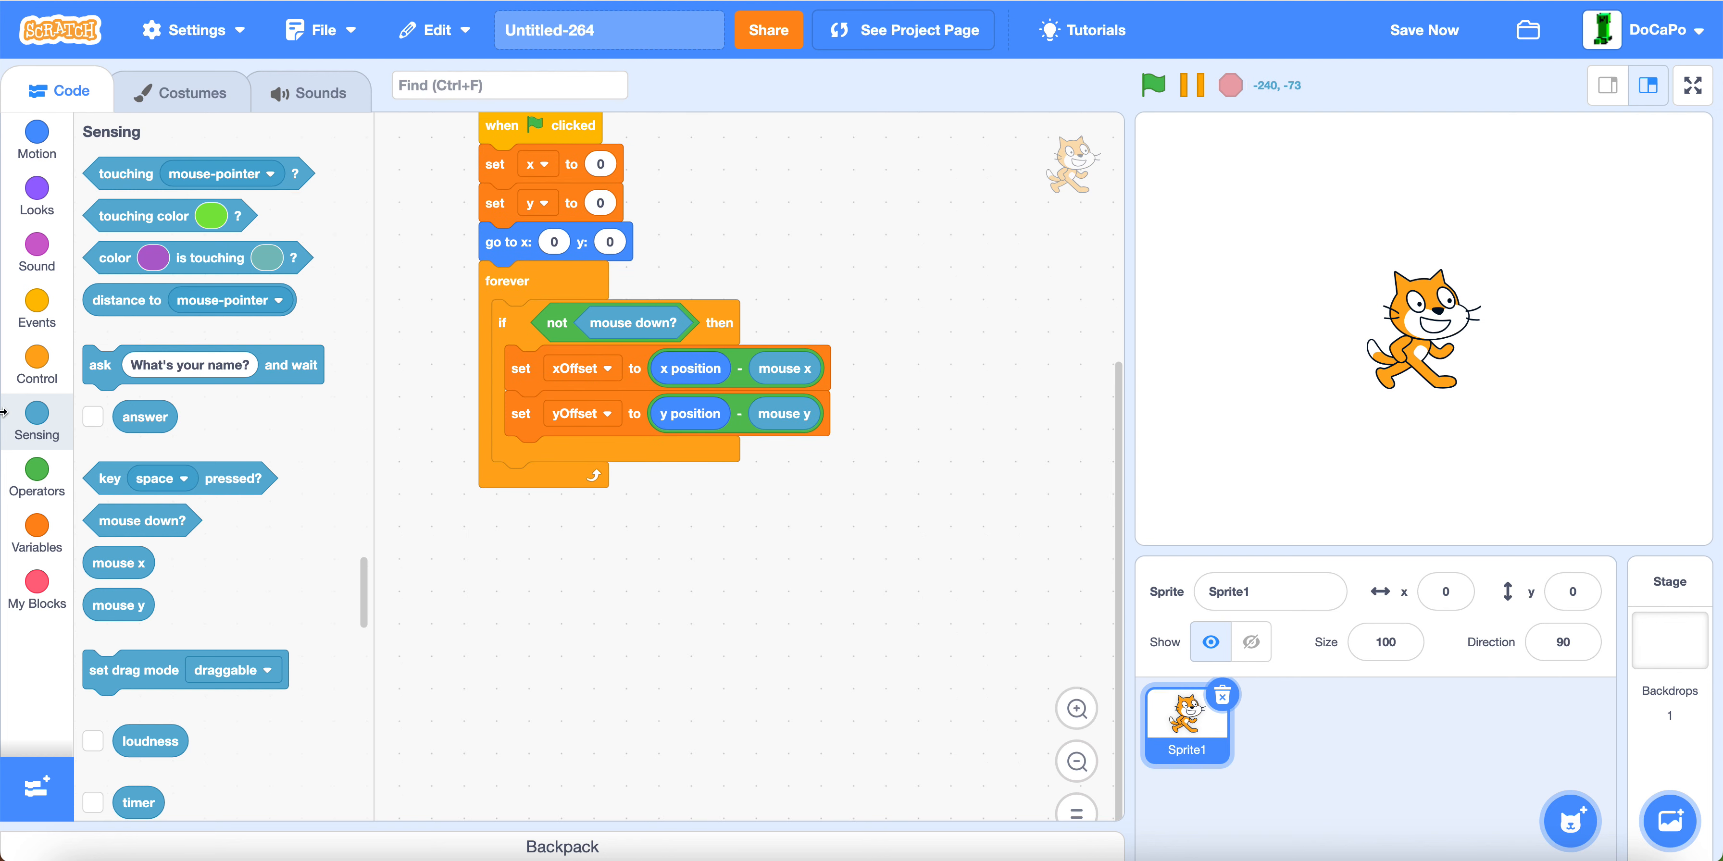
Step: Build change x by (xOffset + mouse x − x) / 5 and duplicate it beneath
{"action": "left_click", "coordinate": [37, 526]}
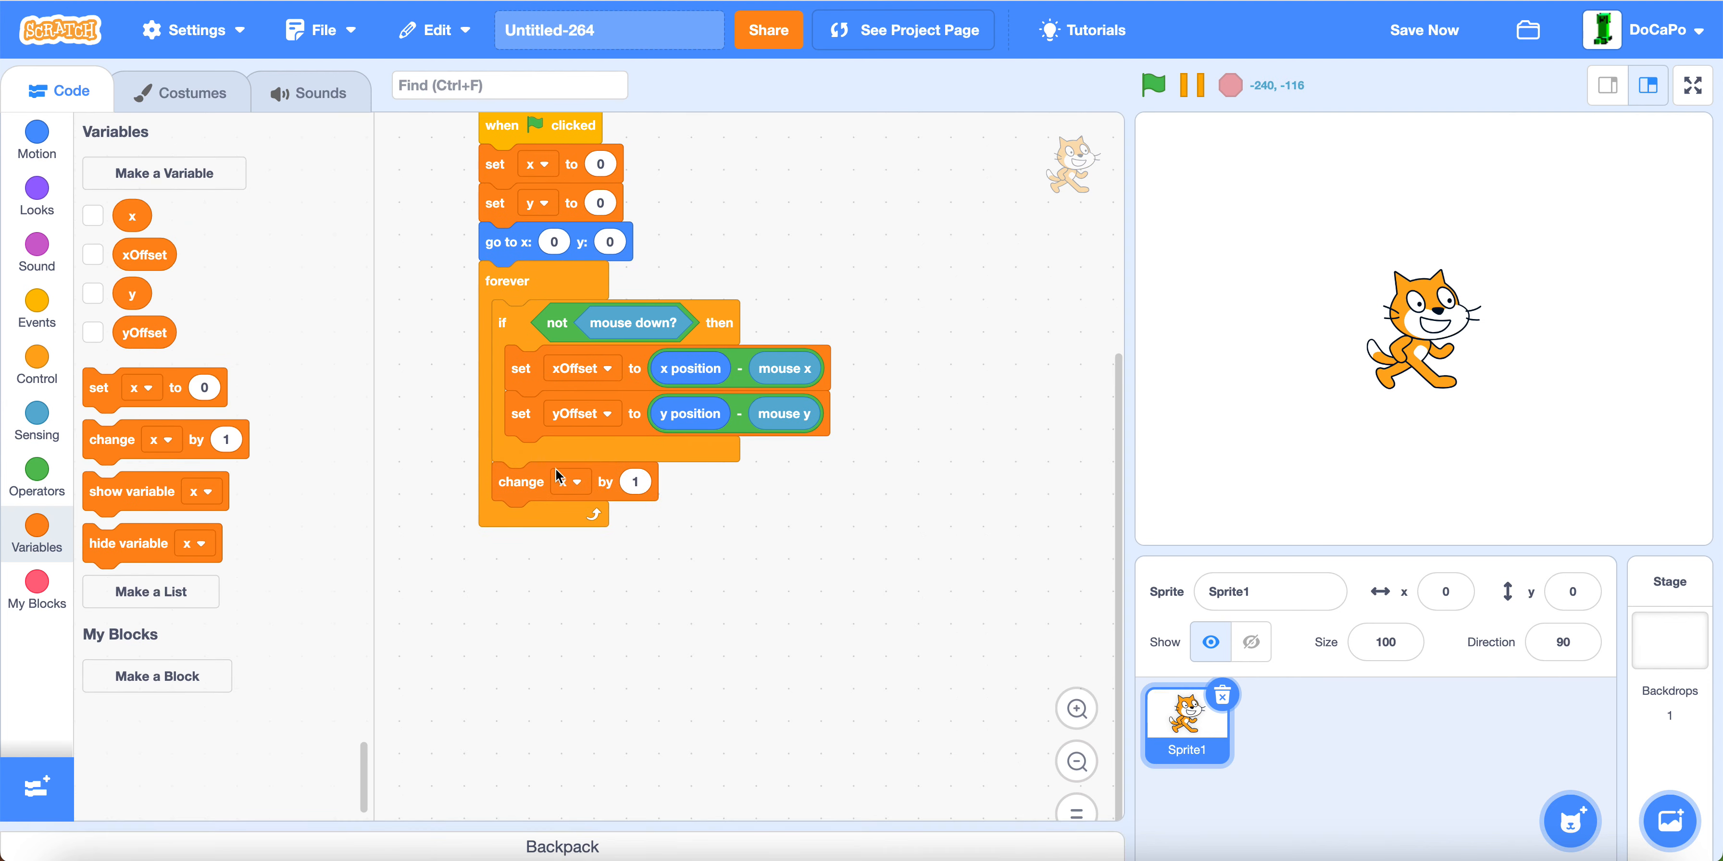
{"action": "left_click", "coordinate": [37, 478]}
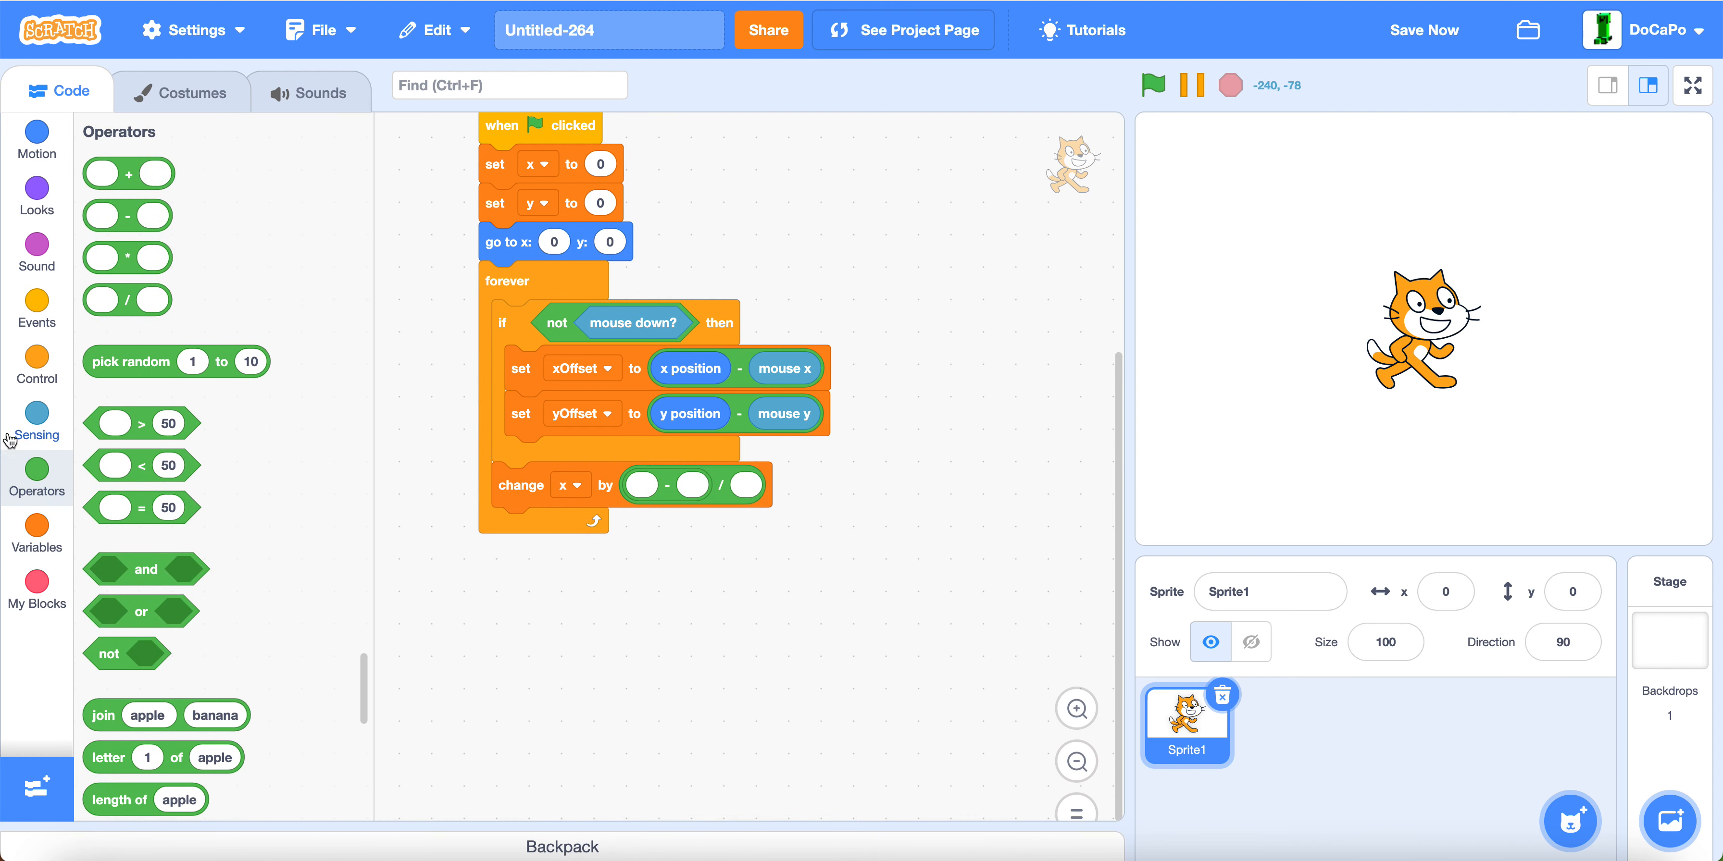
{"action": "left_click", "coordinate": [37, 533]}
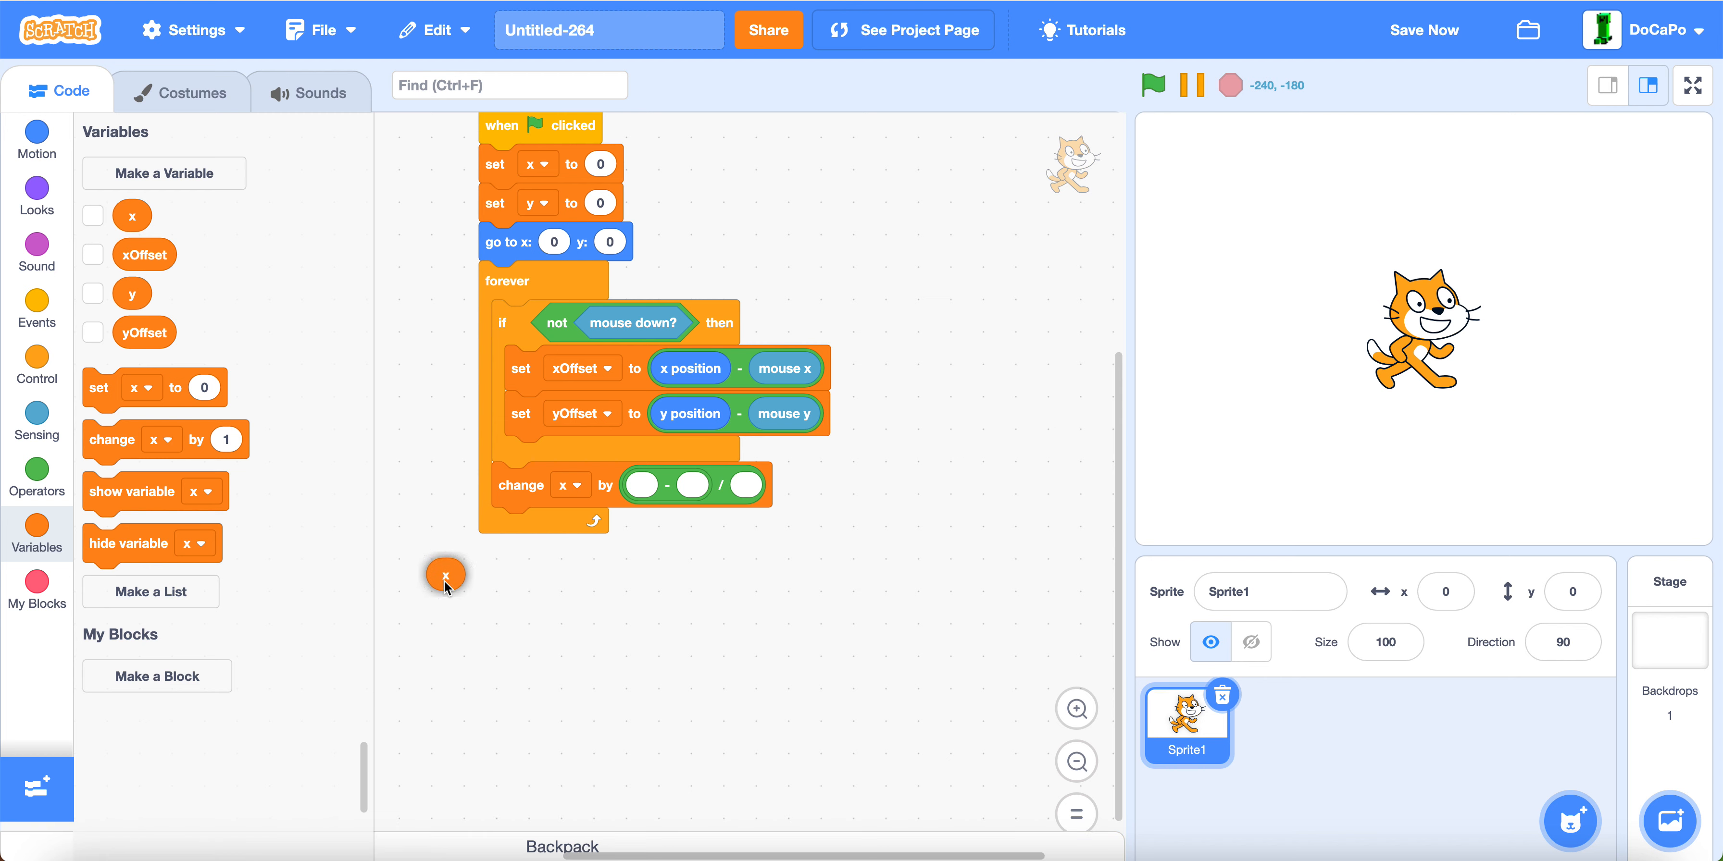
{"action": "left_click_drag", "start_coordinate": [445, 576], "coordinate": [621, 648]}
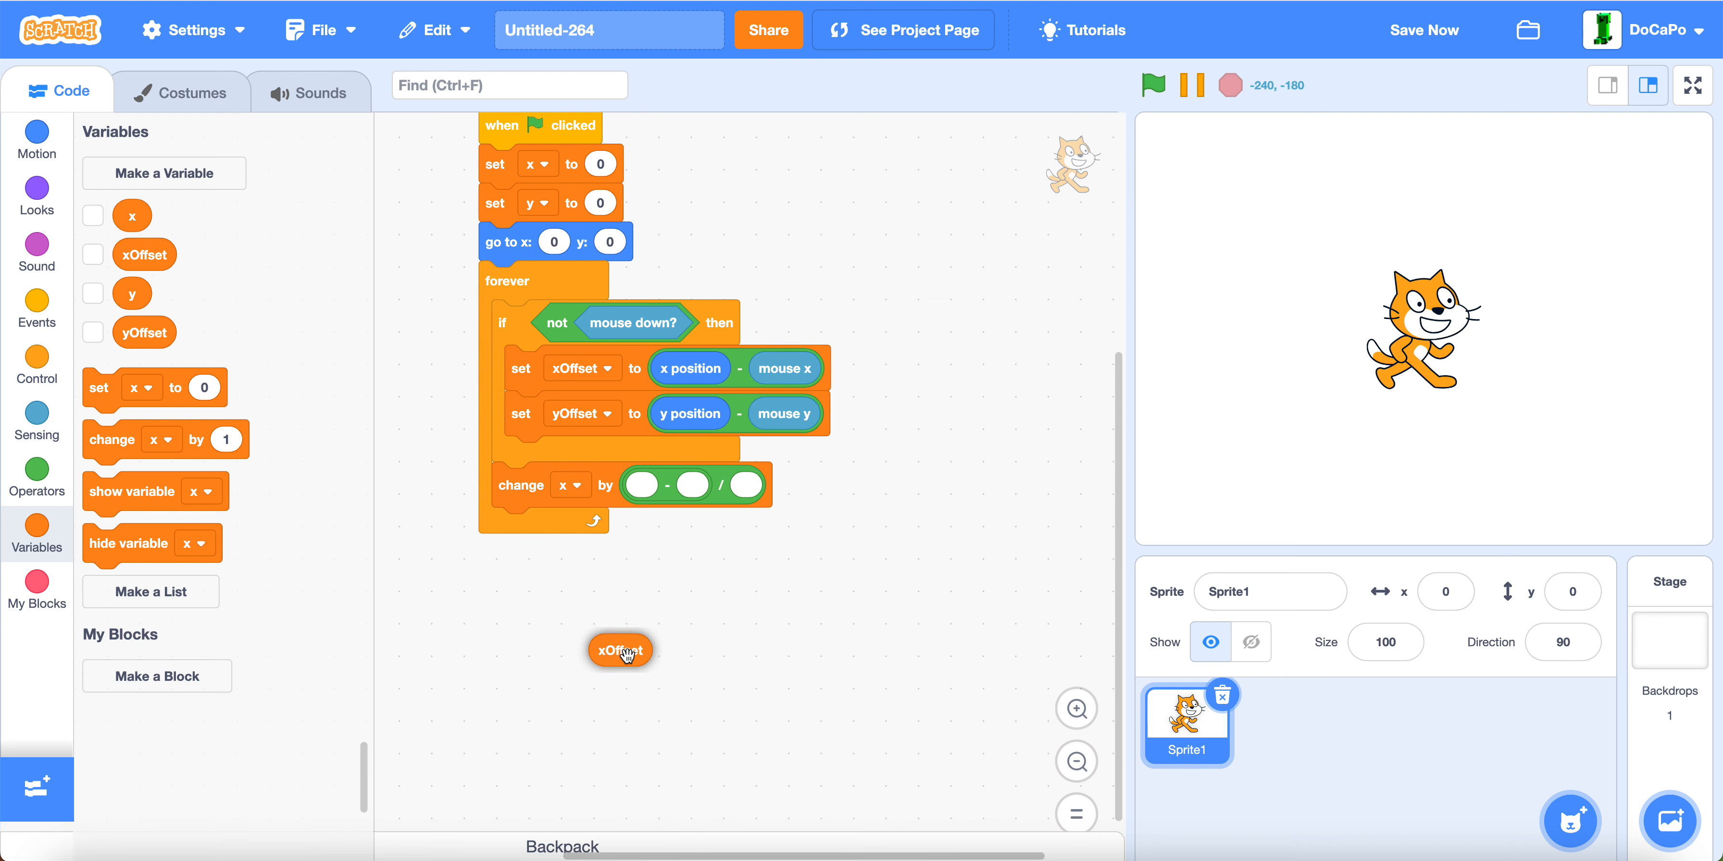
{"action": "left_click", "coordinate": [36, 470]}
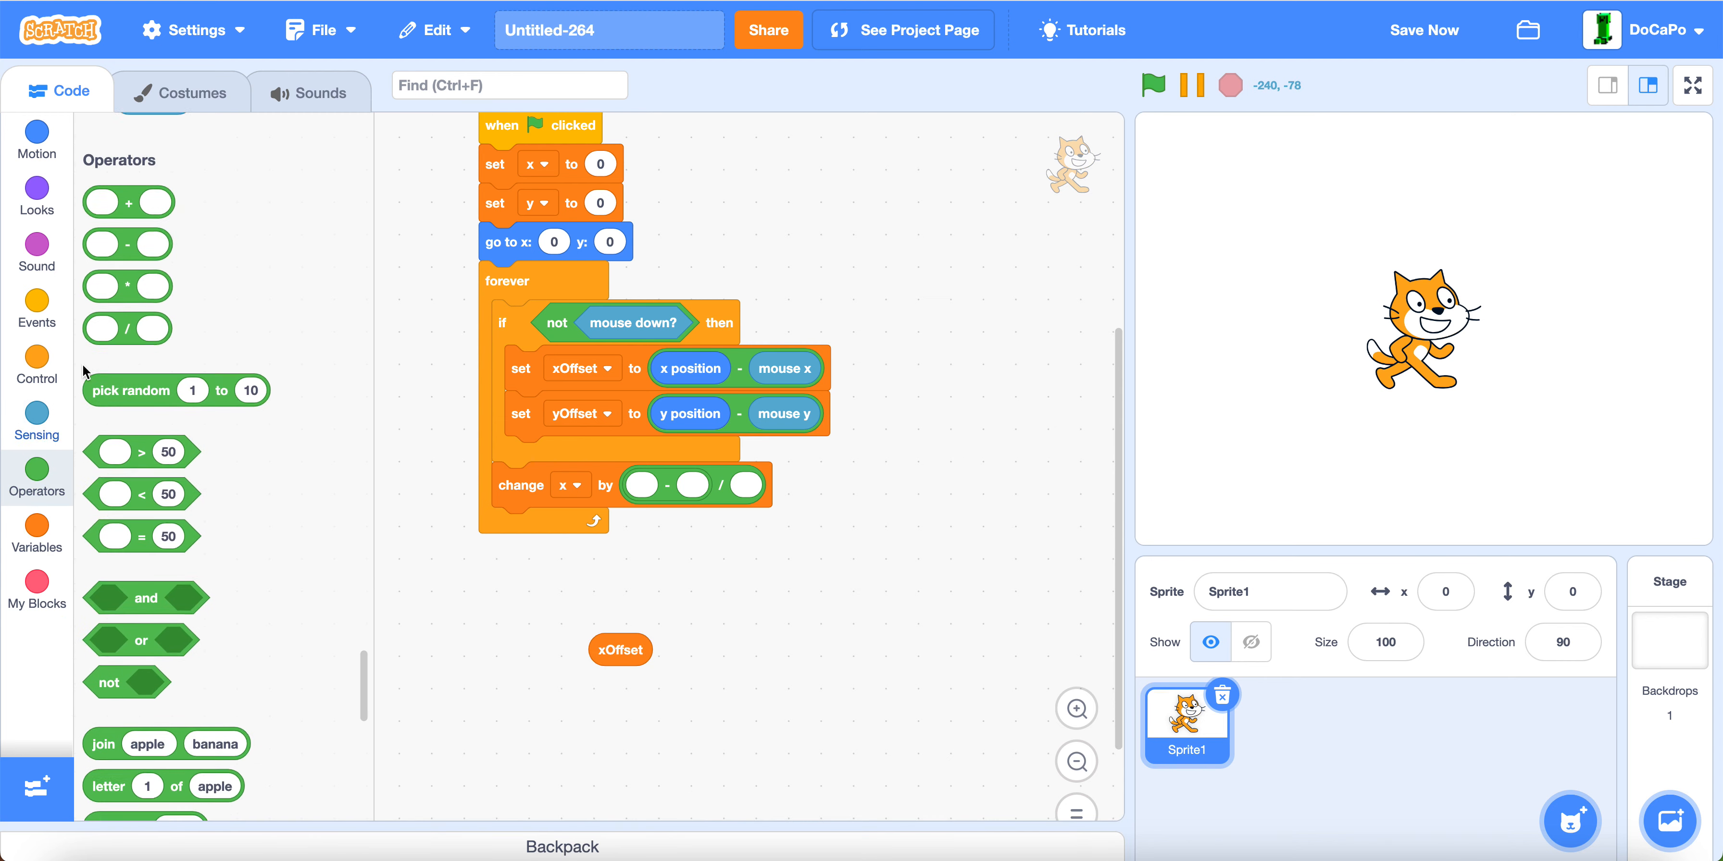
{"action": "left_click_drag", "start_coordinate": [620, 649], "coordinate": [675, 487]}
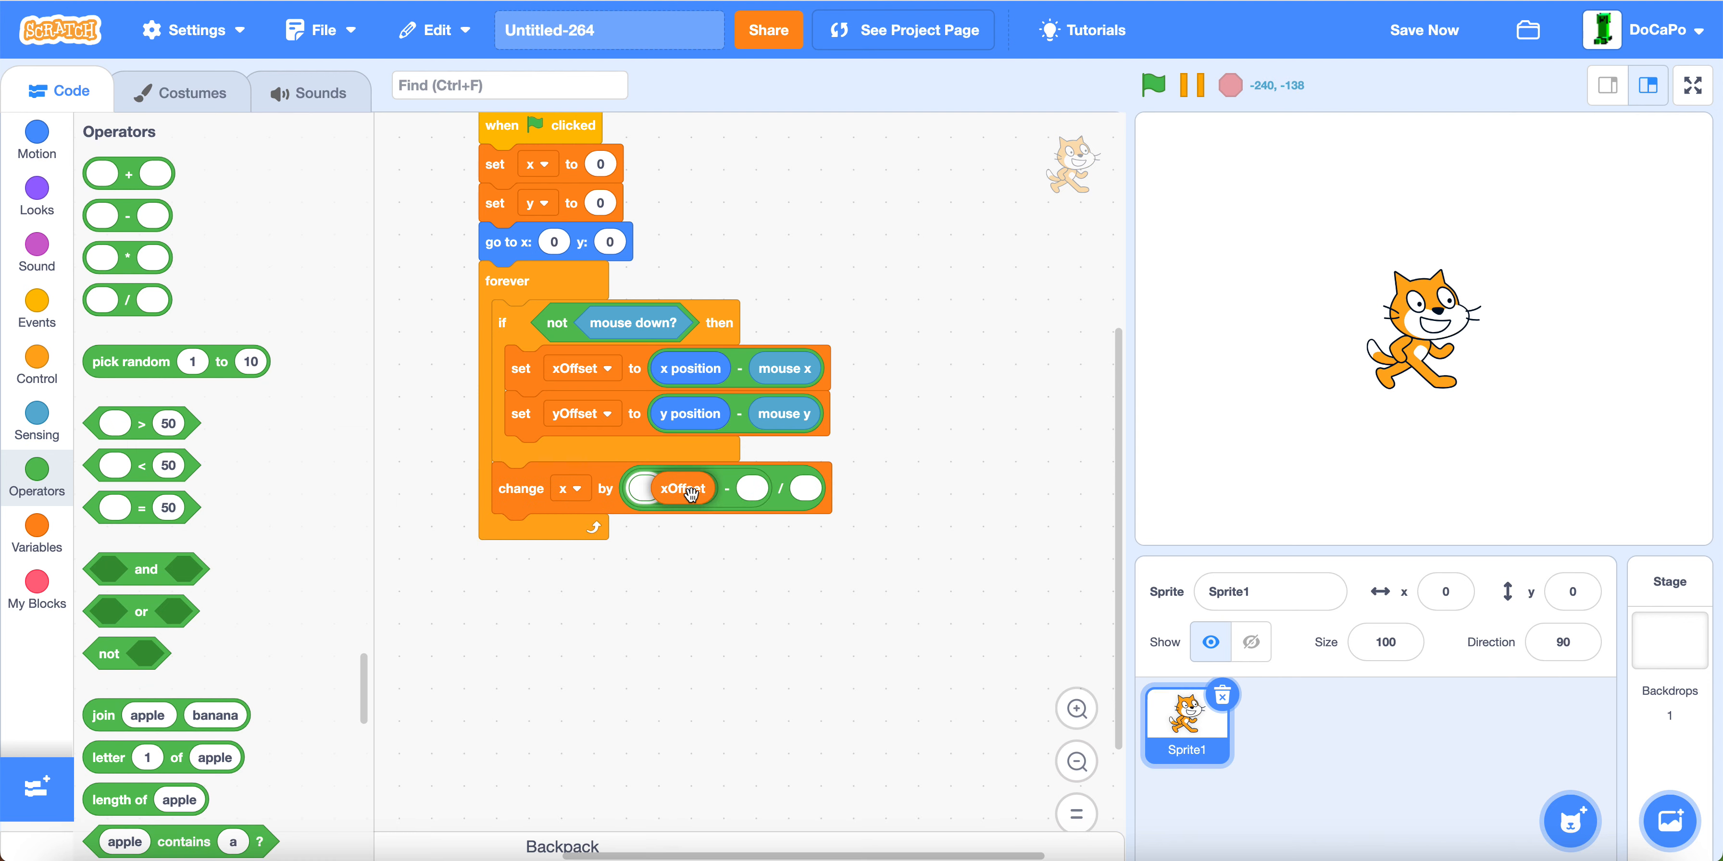
{"action": "left_click", "coordinate": [36, 422]}
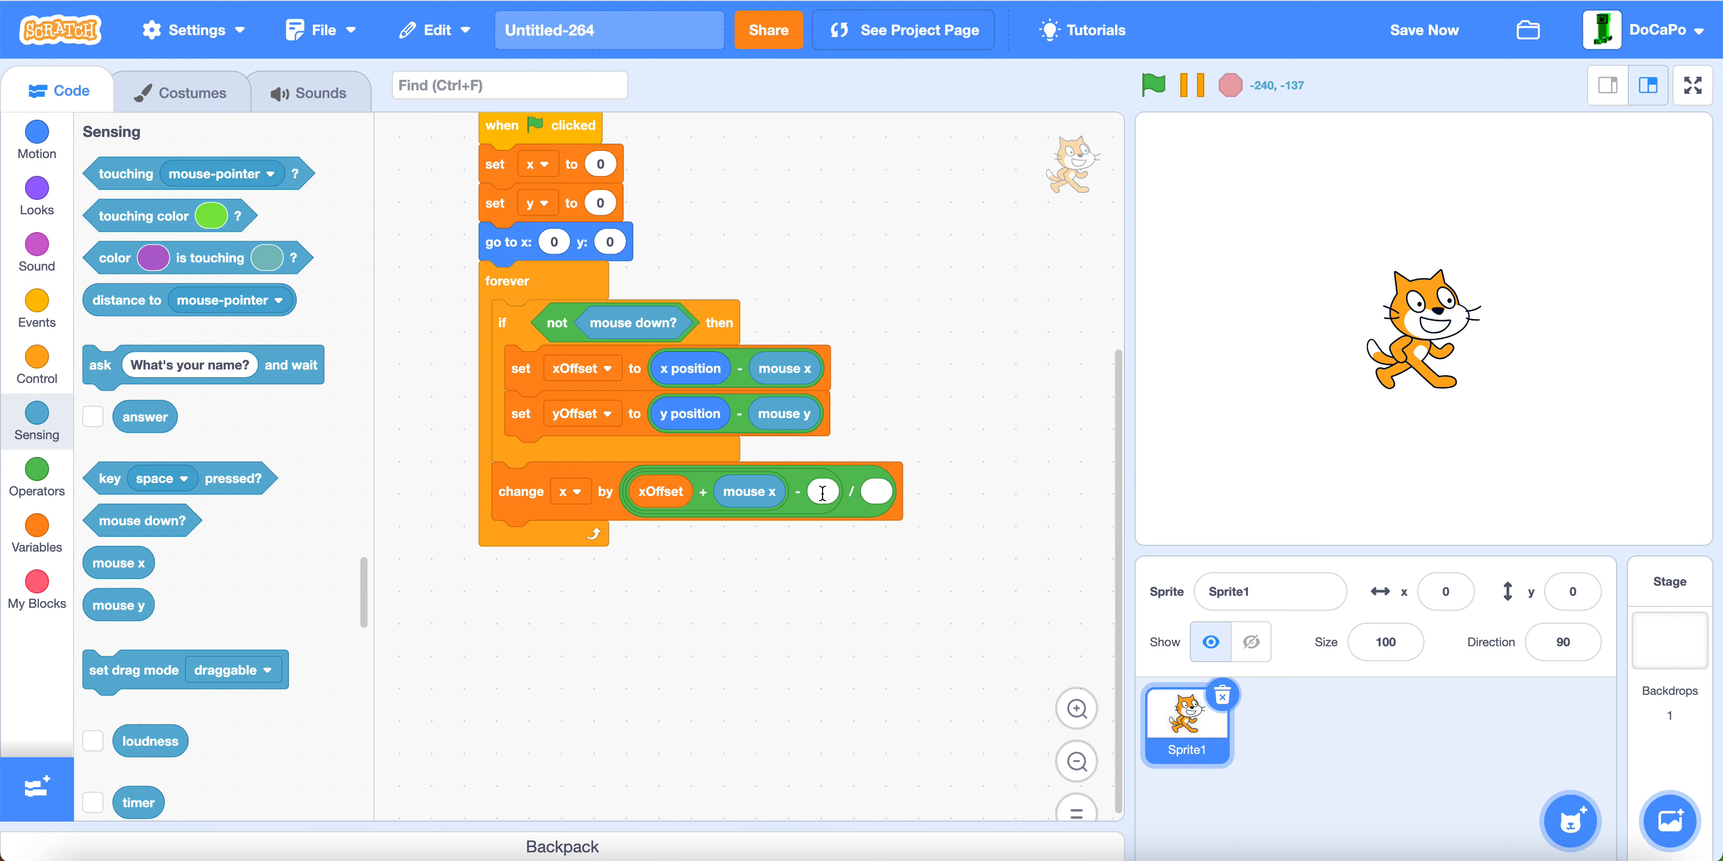
{"action": "left_click", "coordinate": [36, 528]}
{"action": "type", "text": "5"}
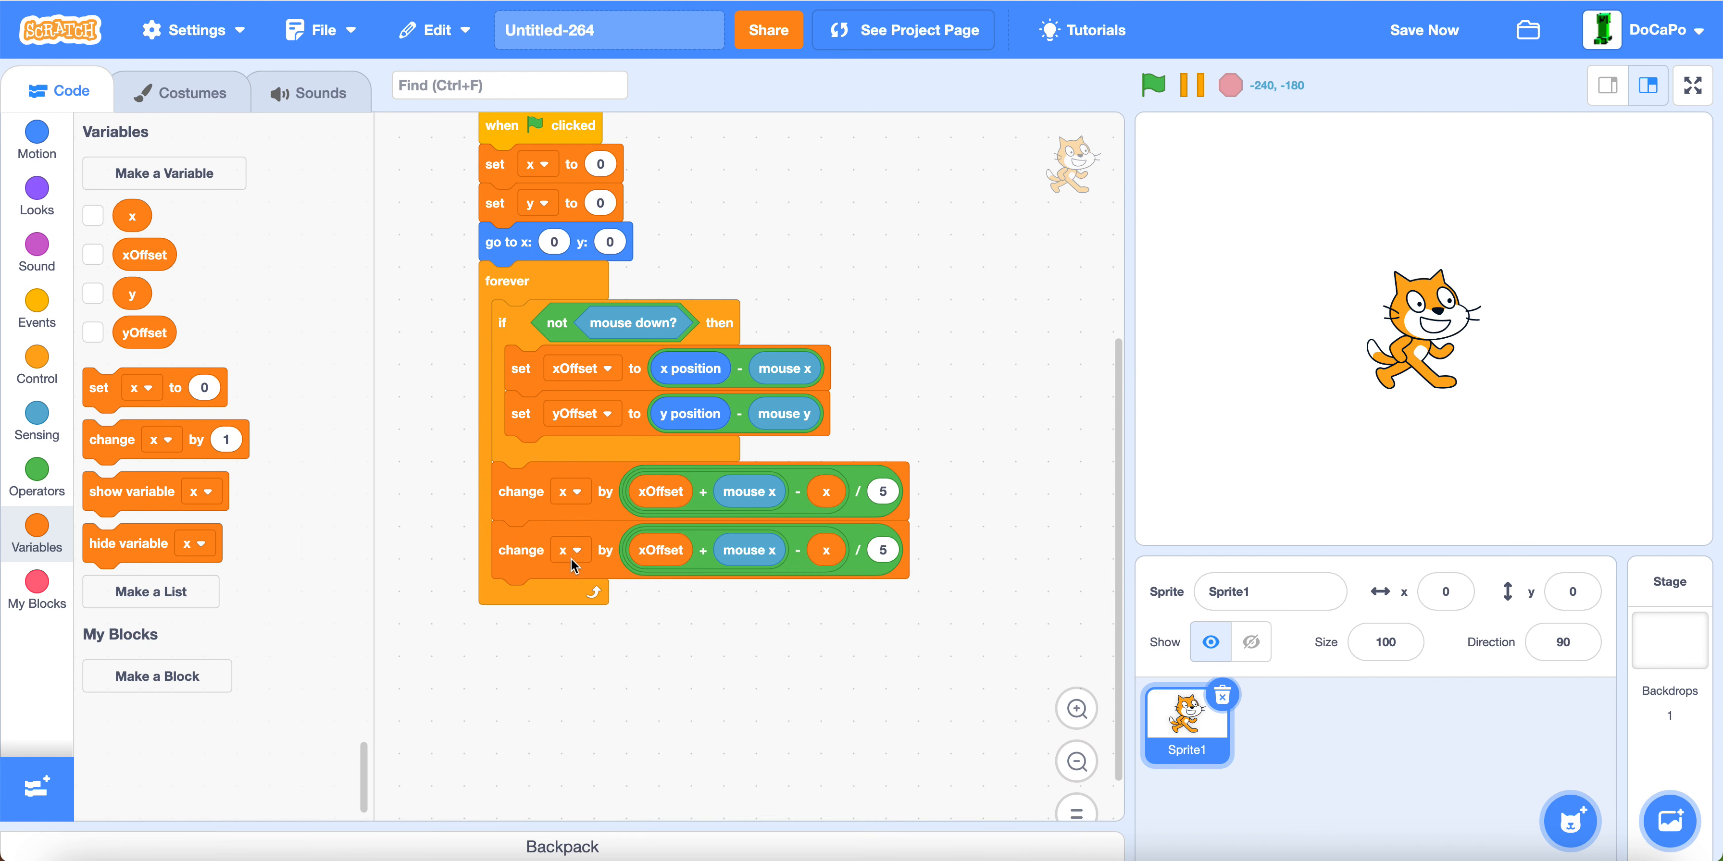
Step: Switch the duplicate to change y with yOffset and mouse y, then add set x and set y blocks
{"action": "right_click", "coordinate": [570, 549]}
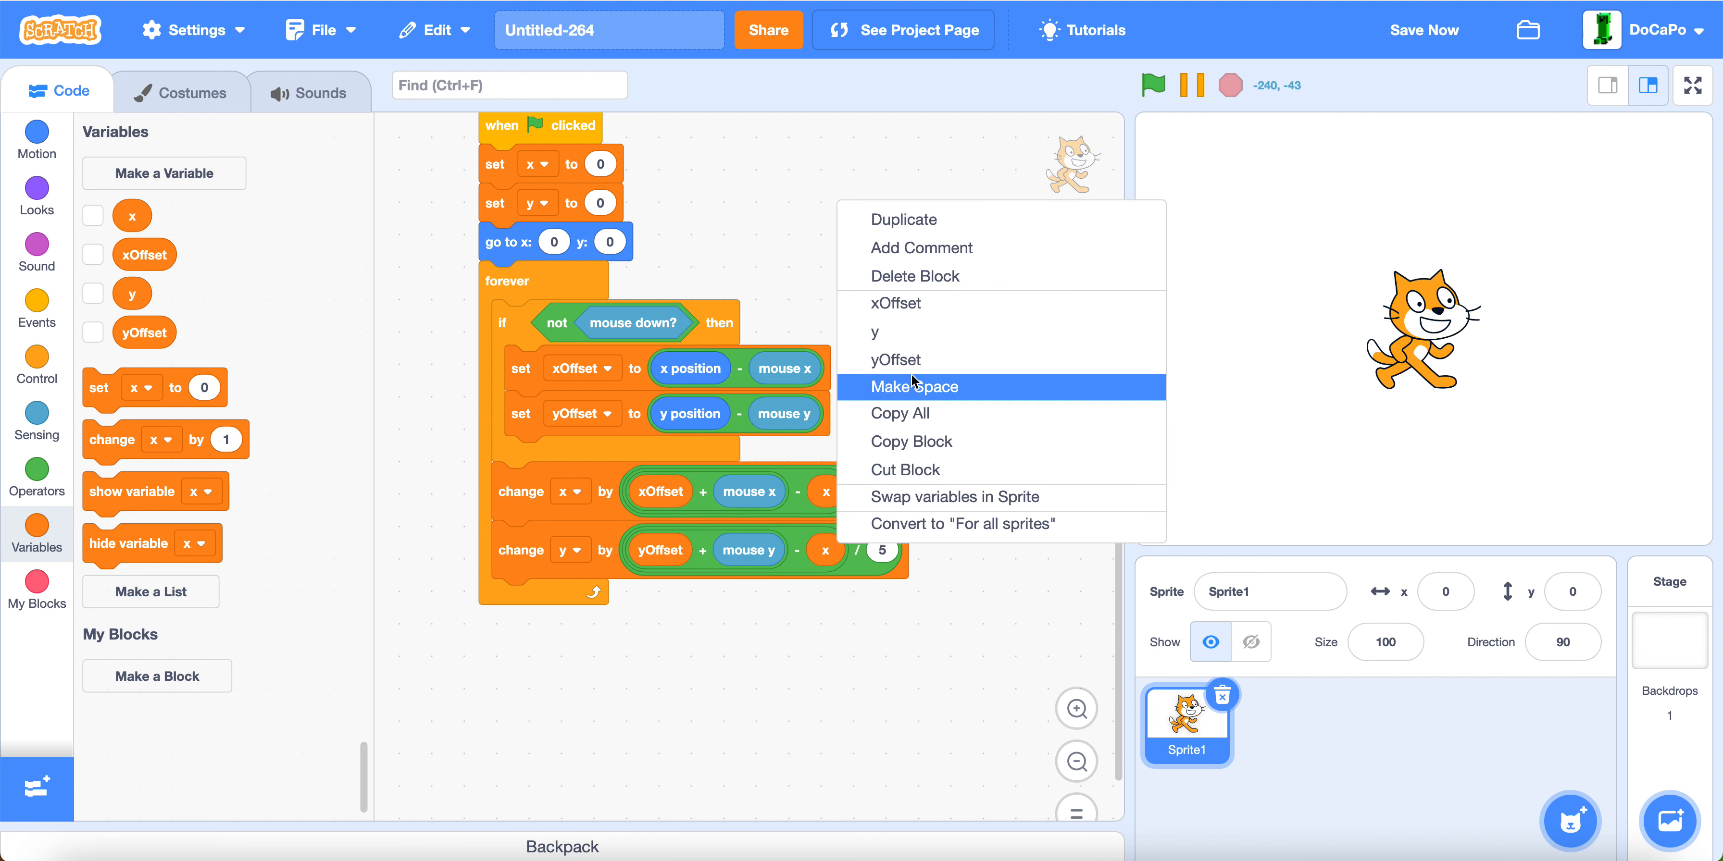
{"action": "left_click", "coordinate": [913, 387]}
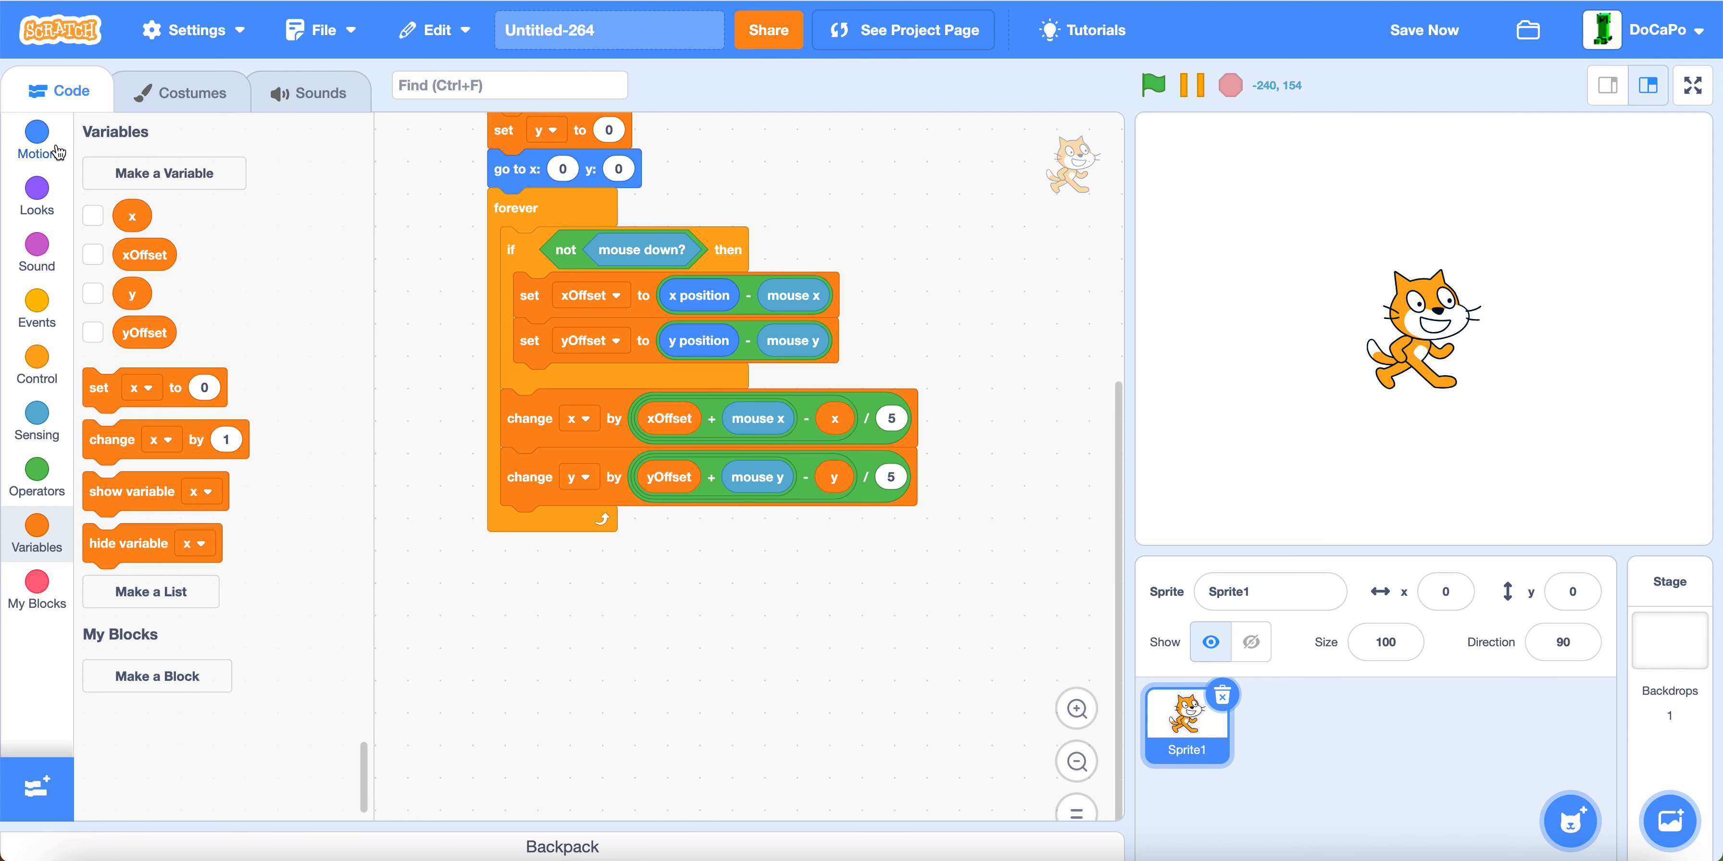
{"action": "left_click", "coordinate": [37, 141]}
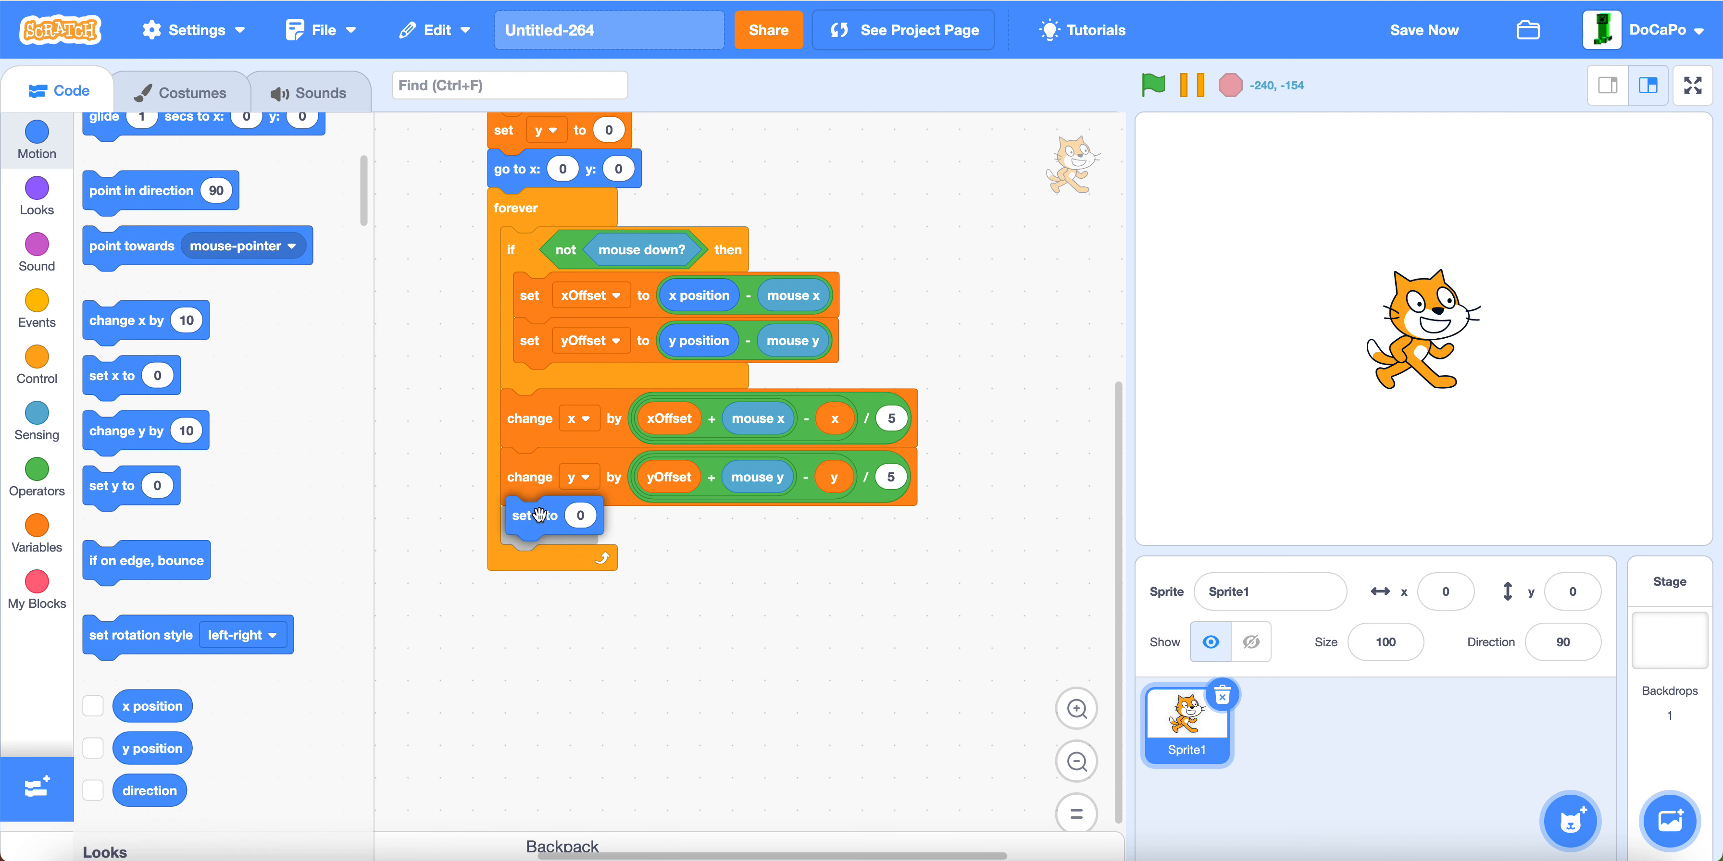
{"action": "left_click_drag", "start_coordinate": [539, 515], "coordinate": [484, 566]}
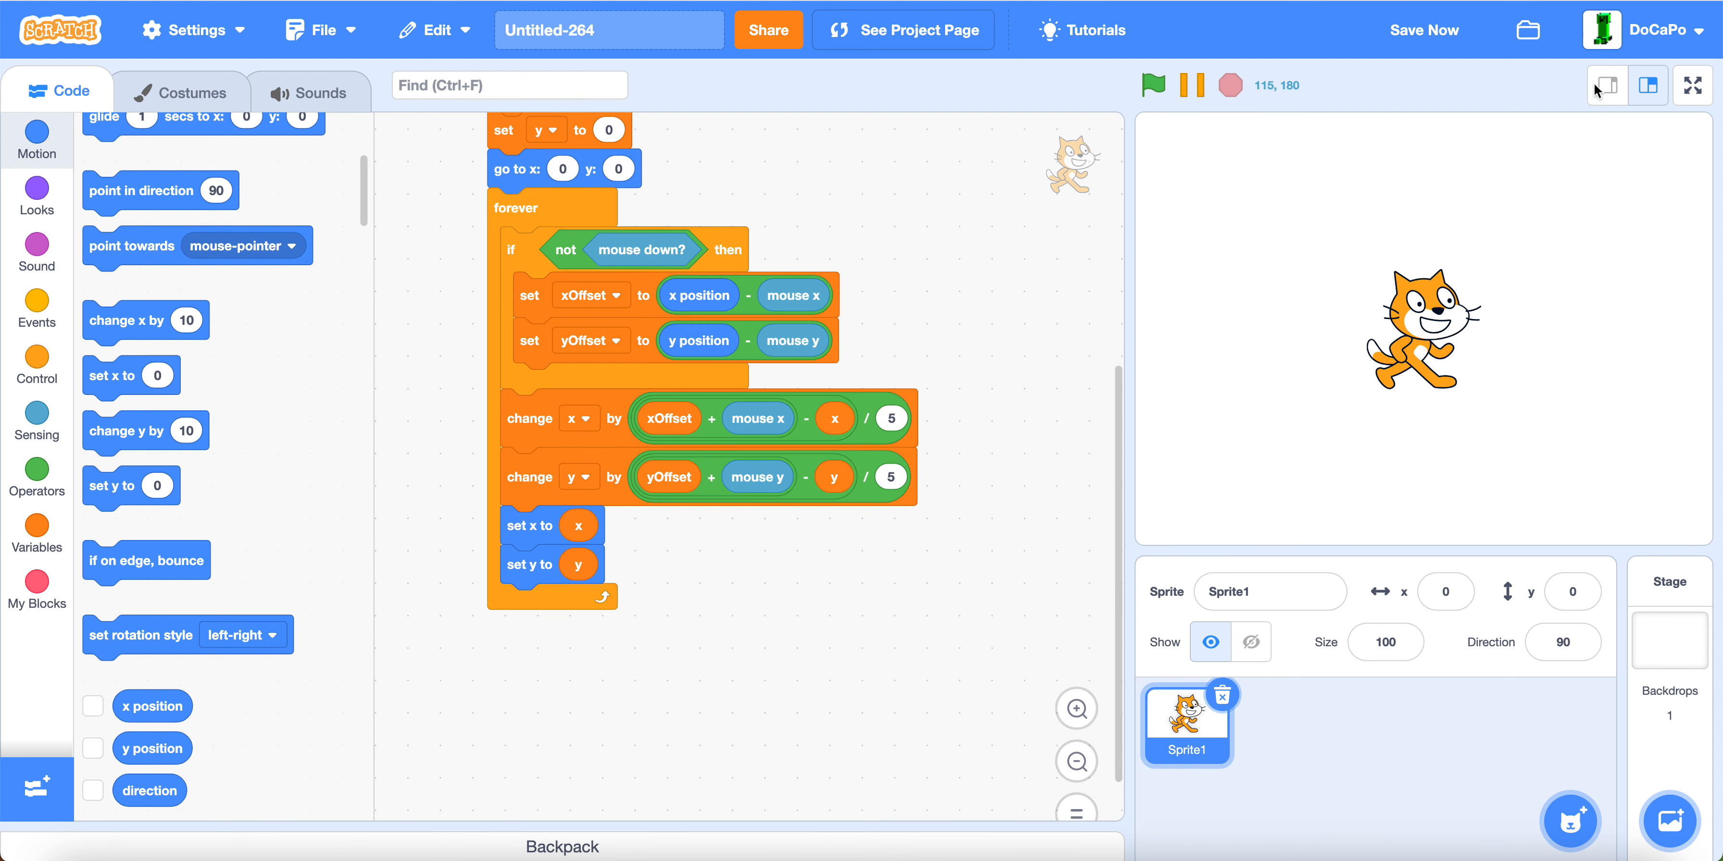
Step: Run the project full screen to test the smooth drag
{"action": "left_click", "coordinate": [1690, 86]}
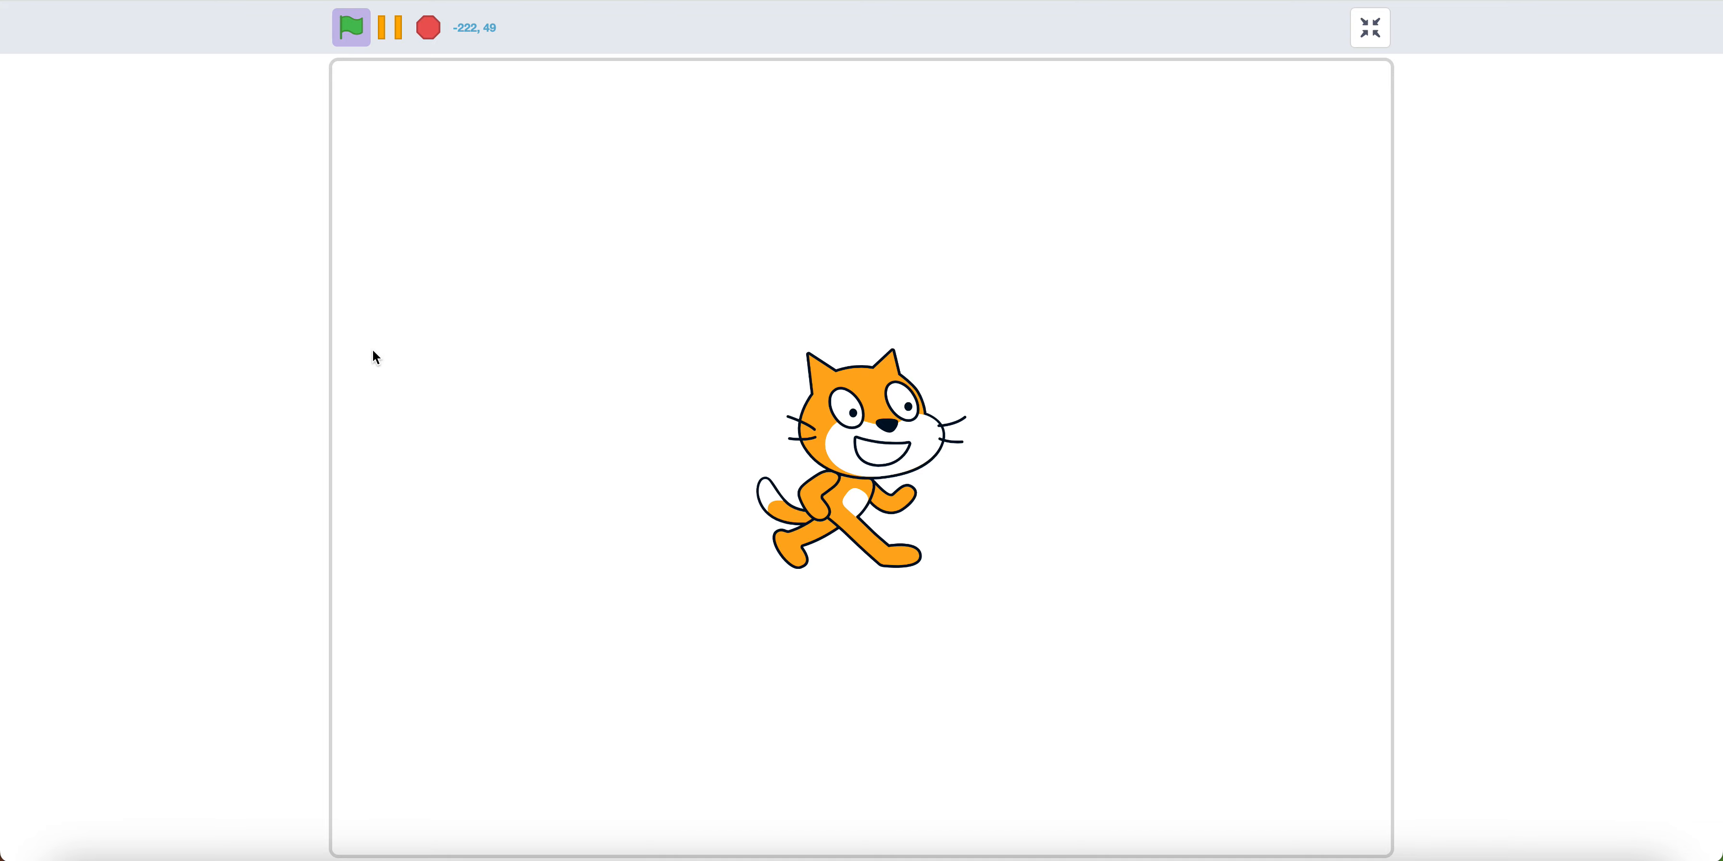
{"action": "mouse_move", "coordinate": [921, 438]}
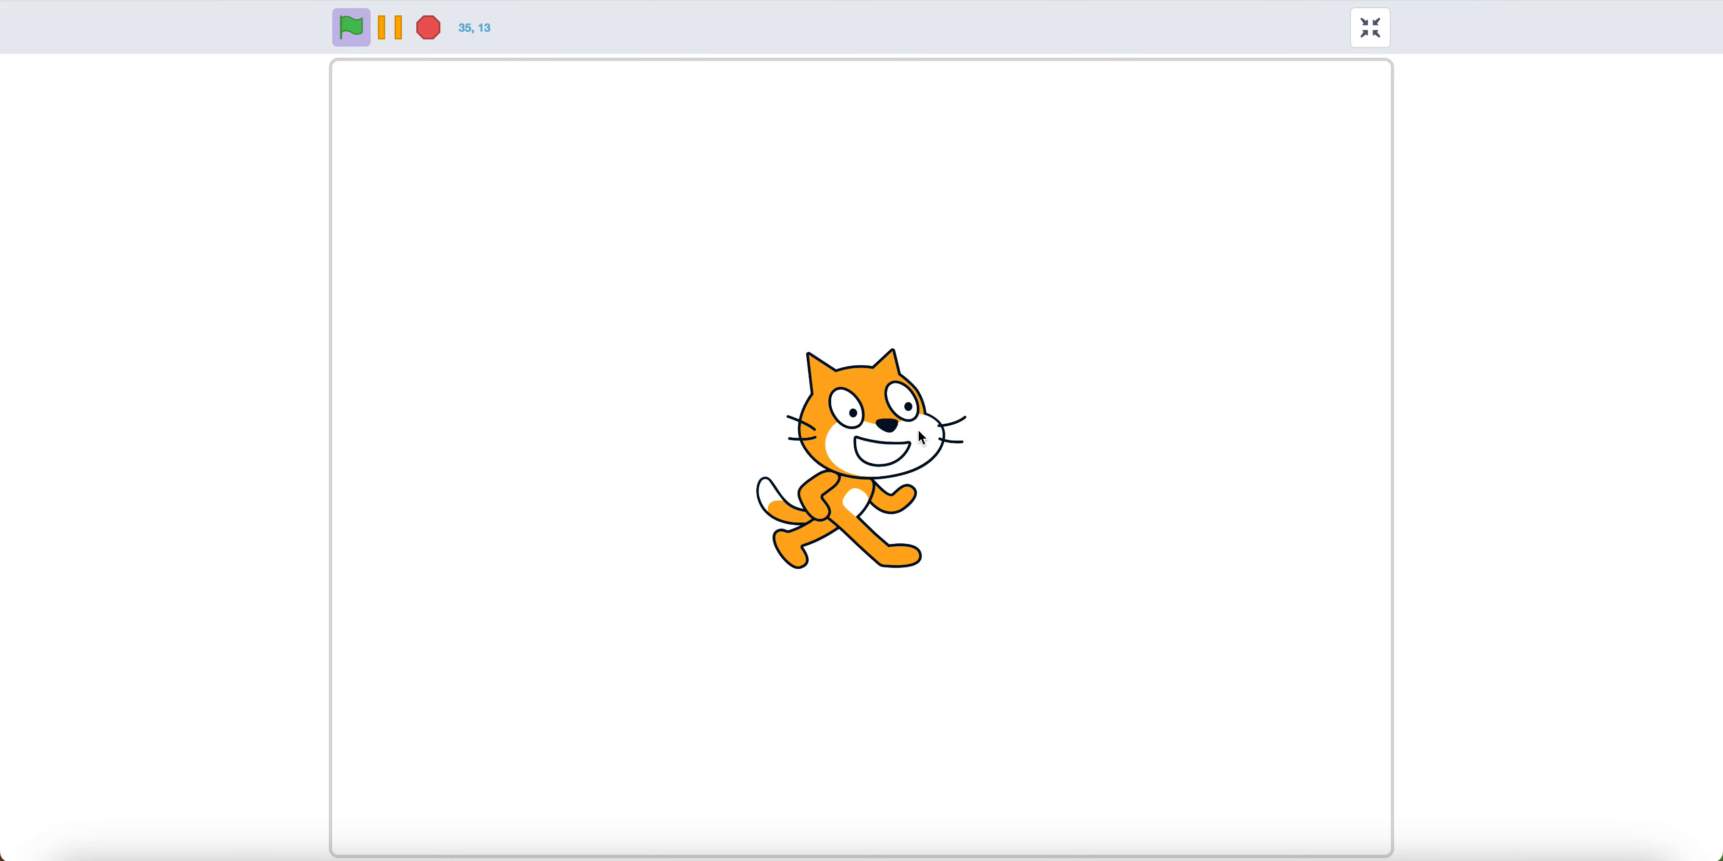